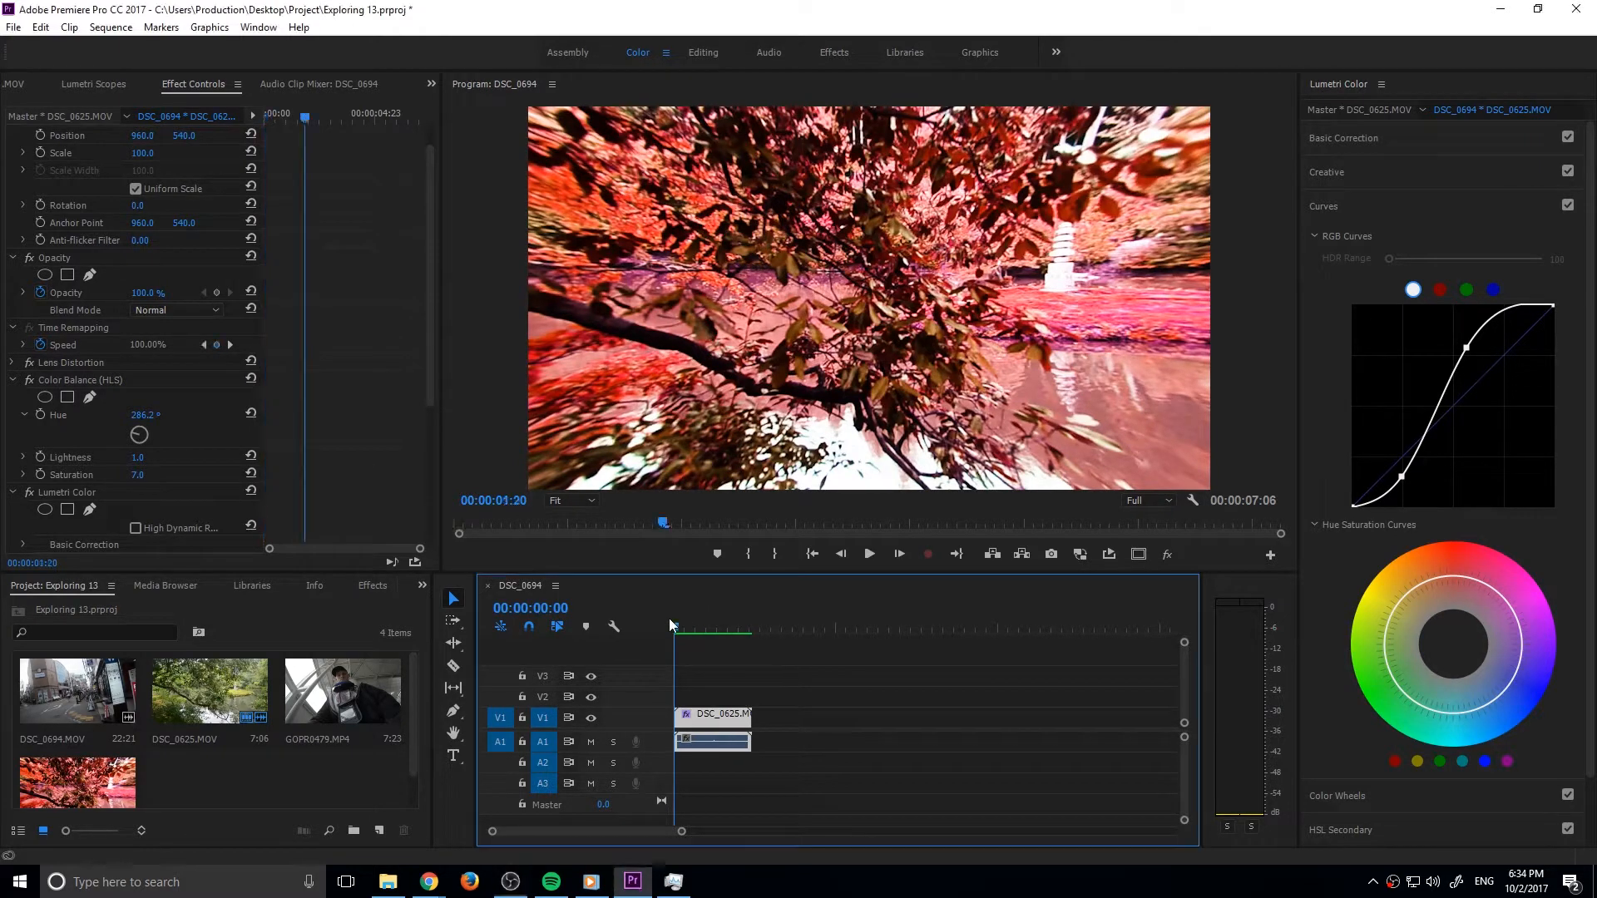
Preview the finished red, distorted garden clip as the target result
click(868, 552)
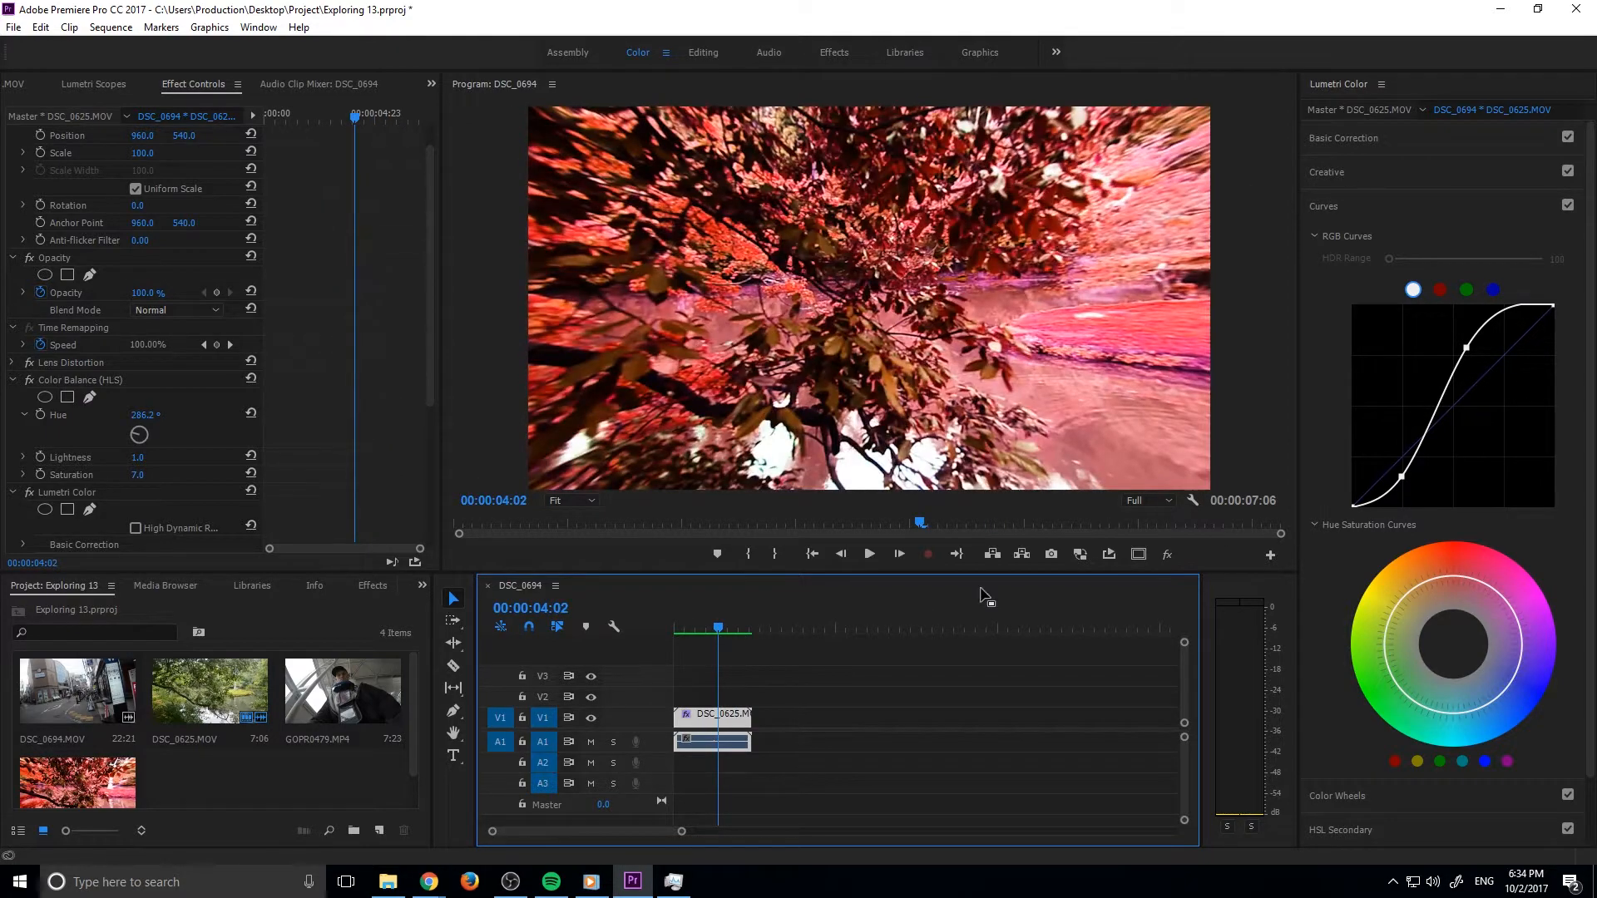
click(866, 552)
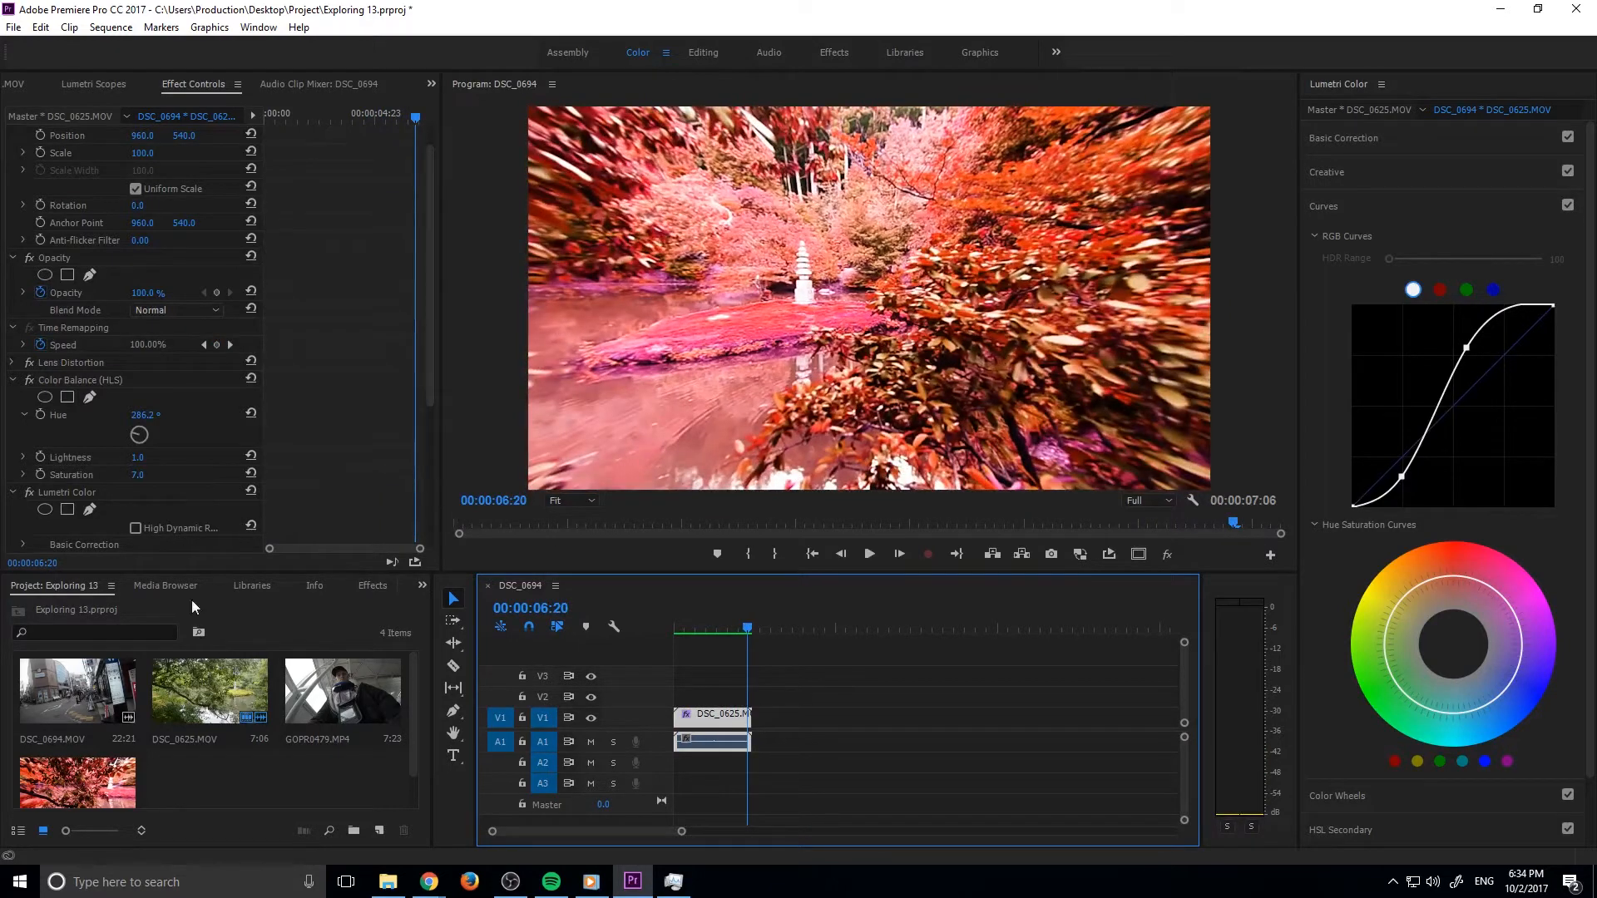
Create a DSLR 1080p30 sequence and place DSC_0625.MOV onto its timeline
click(14, 29)
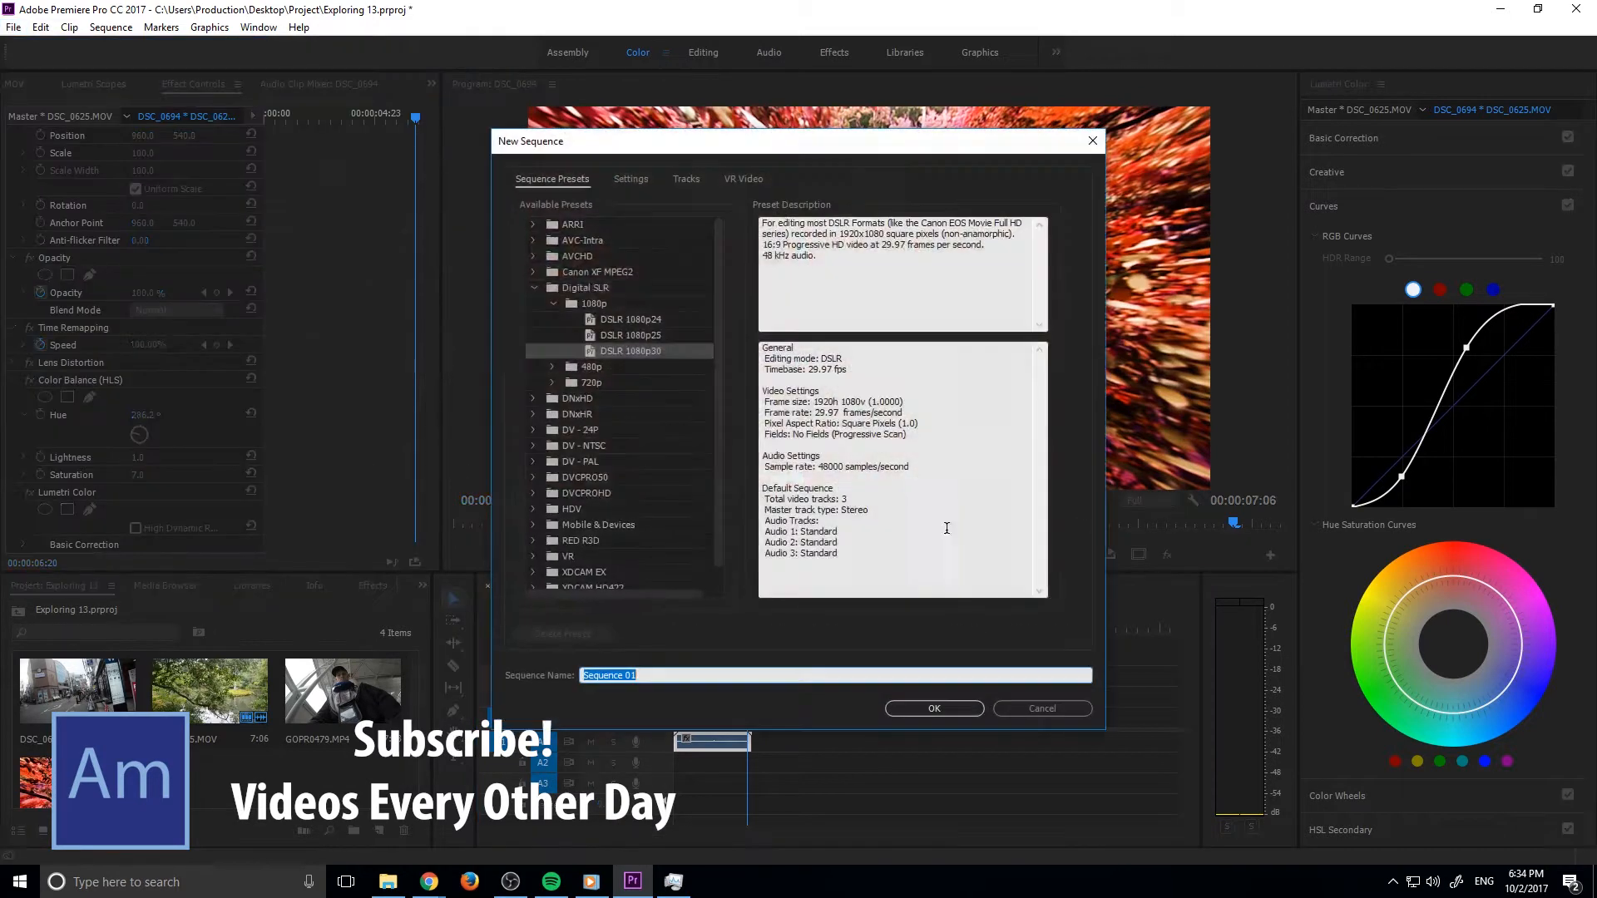
click(931, 708)
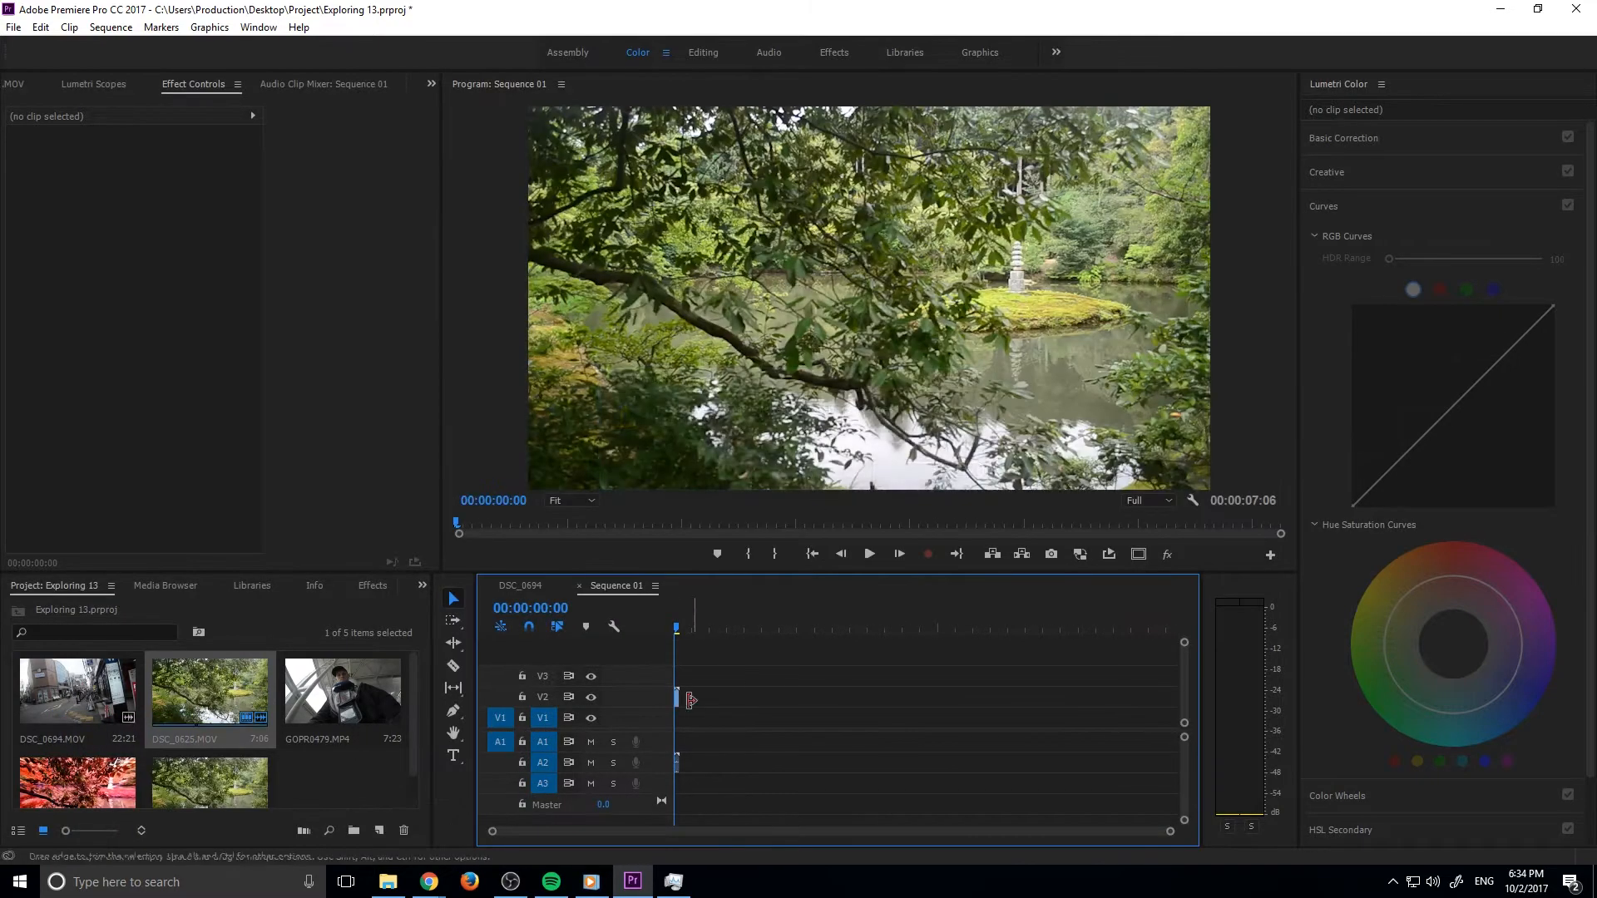
click(868, 554)
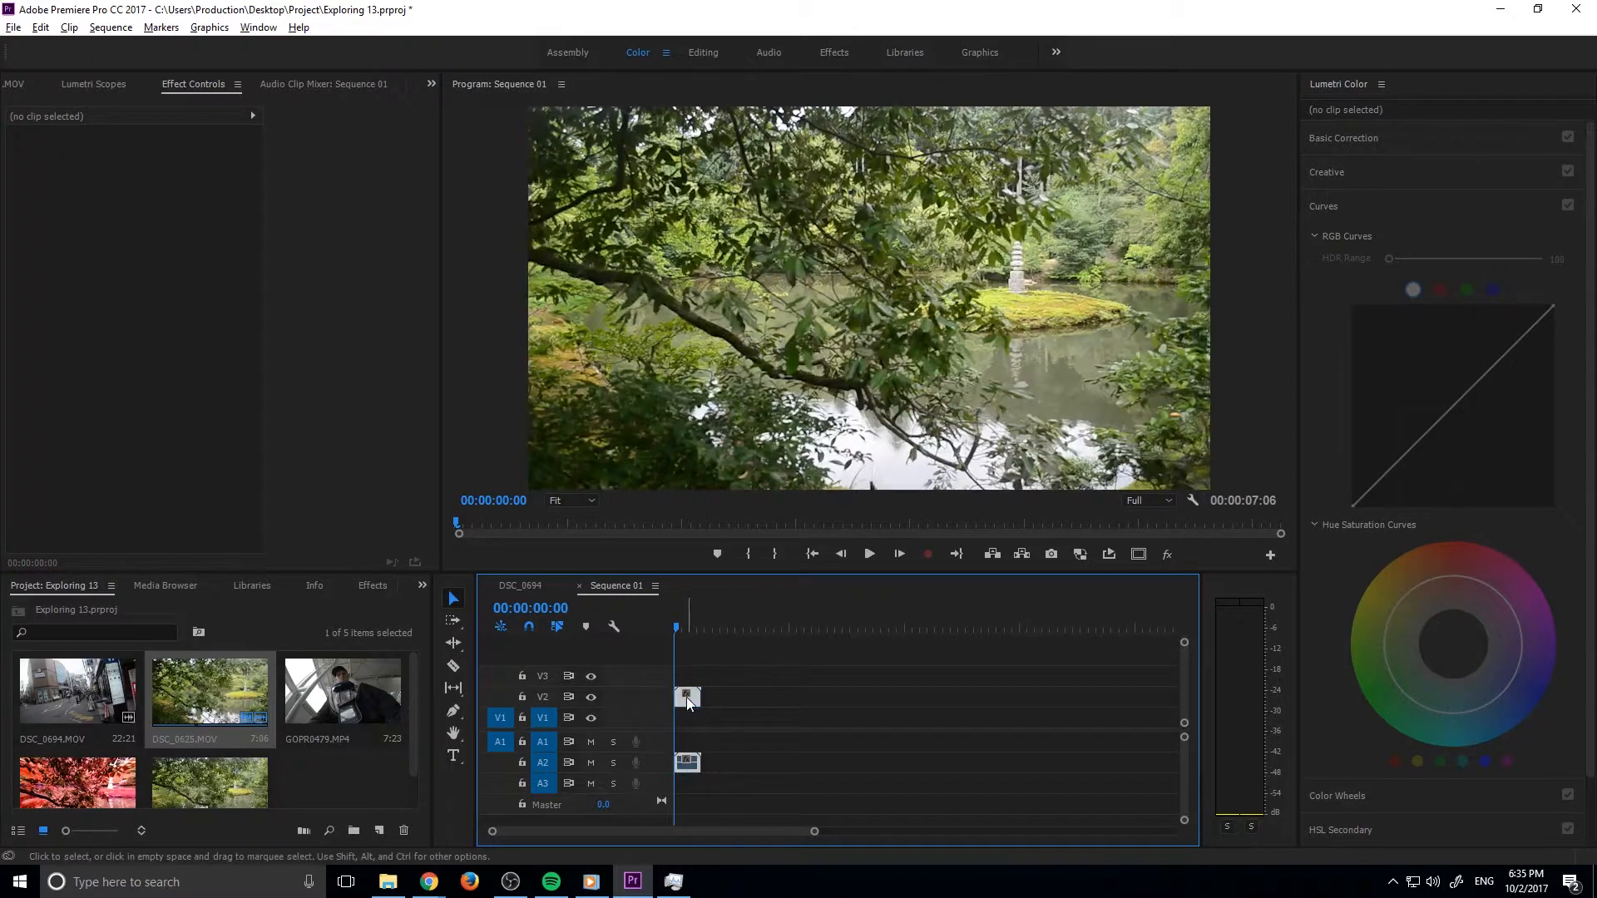
click(687, 718)
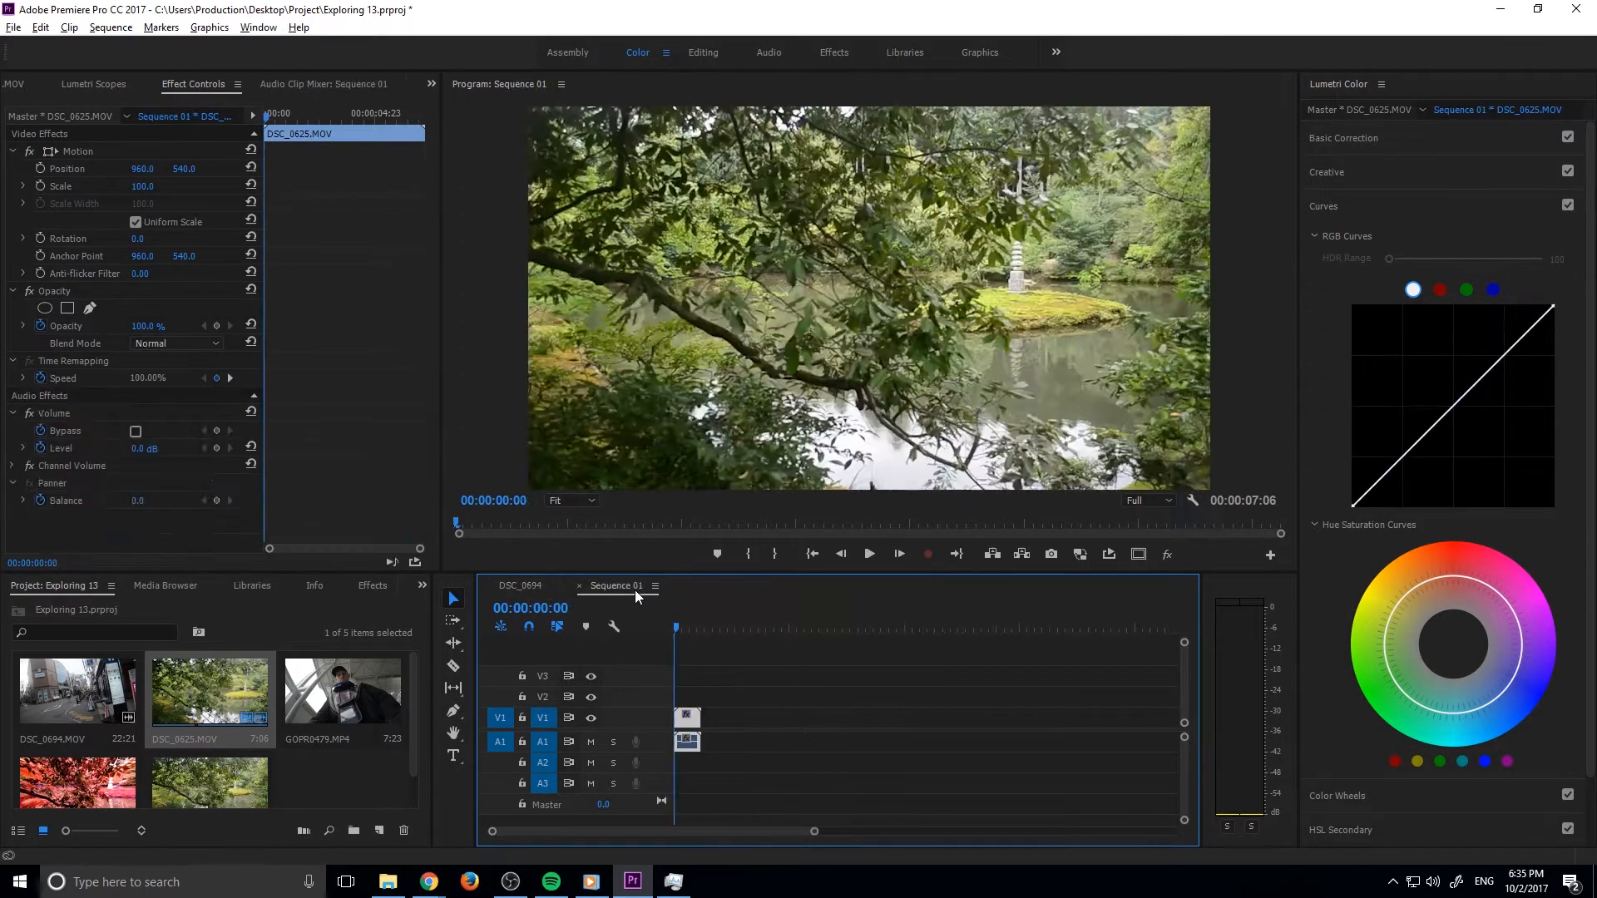
mouse_move(1444, 351)
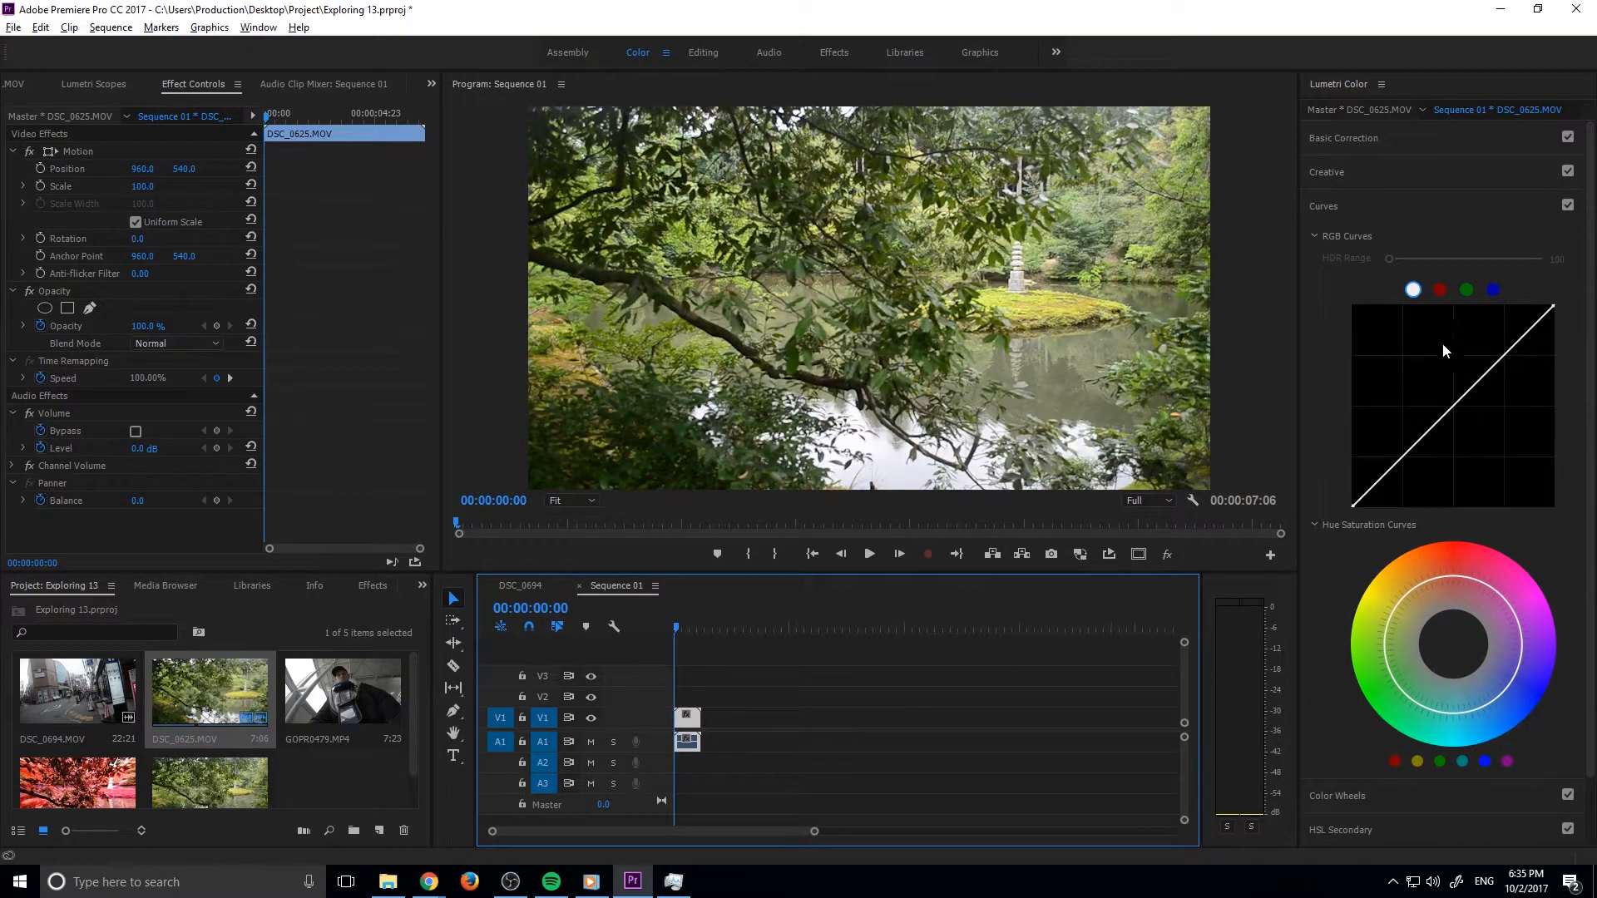
mouse_move(877, 502)
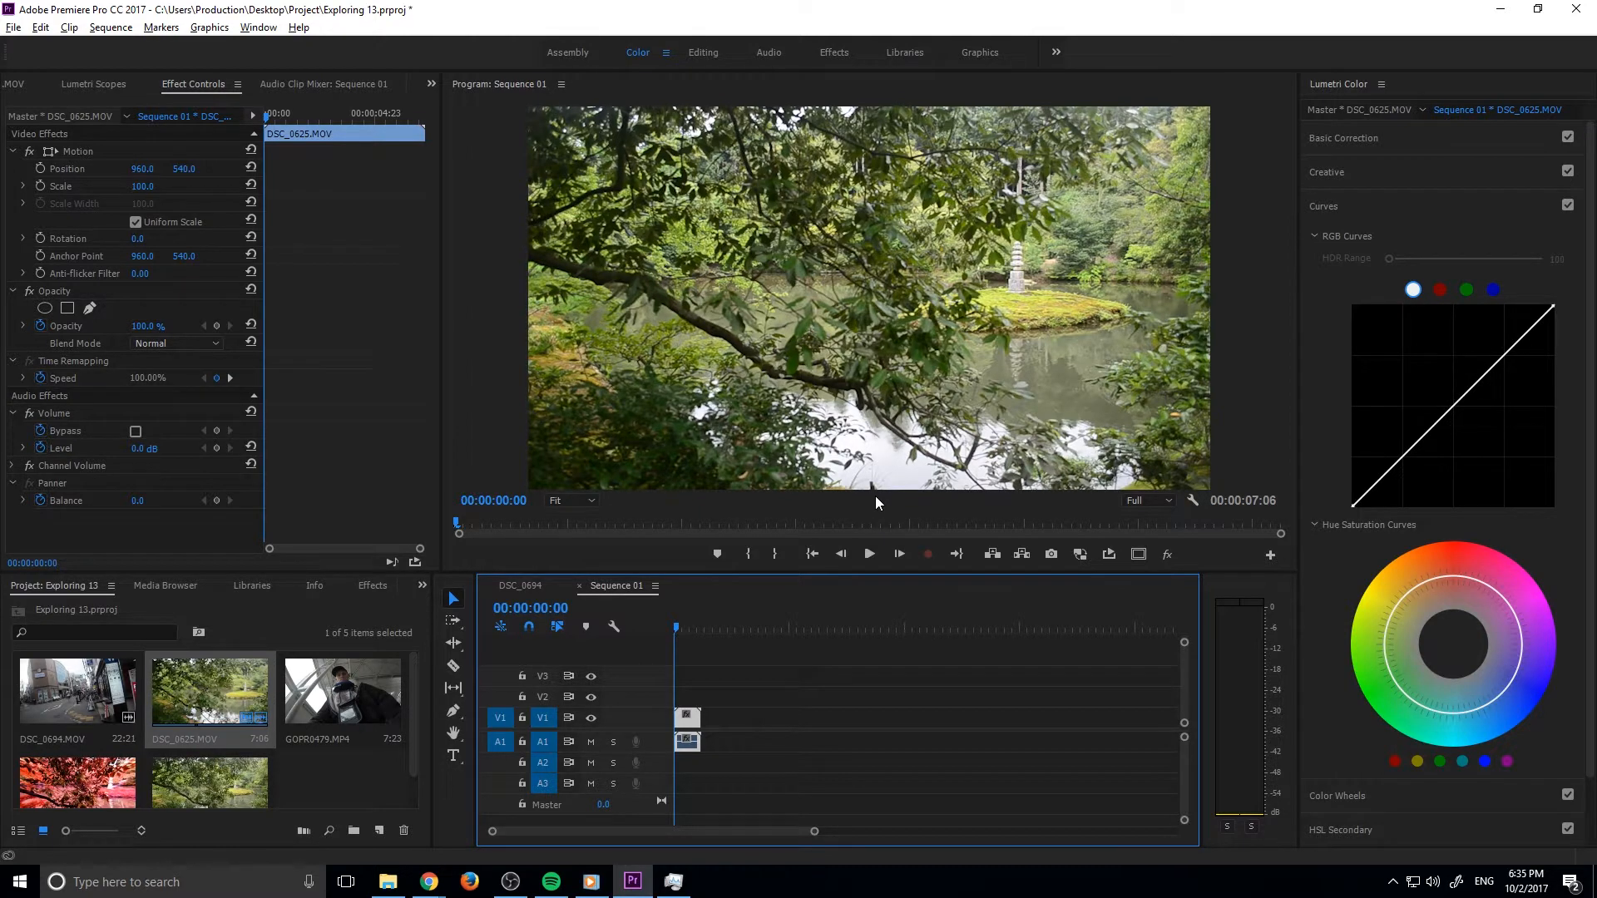
mouse_move(793, 725)
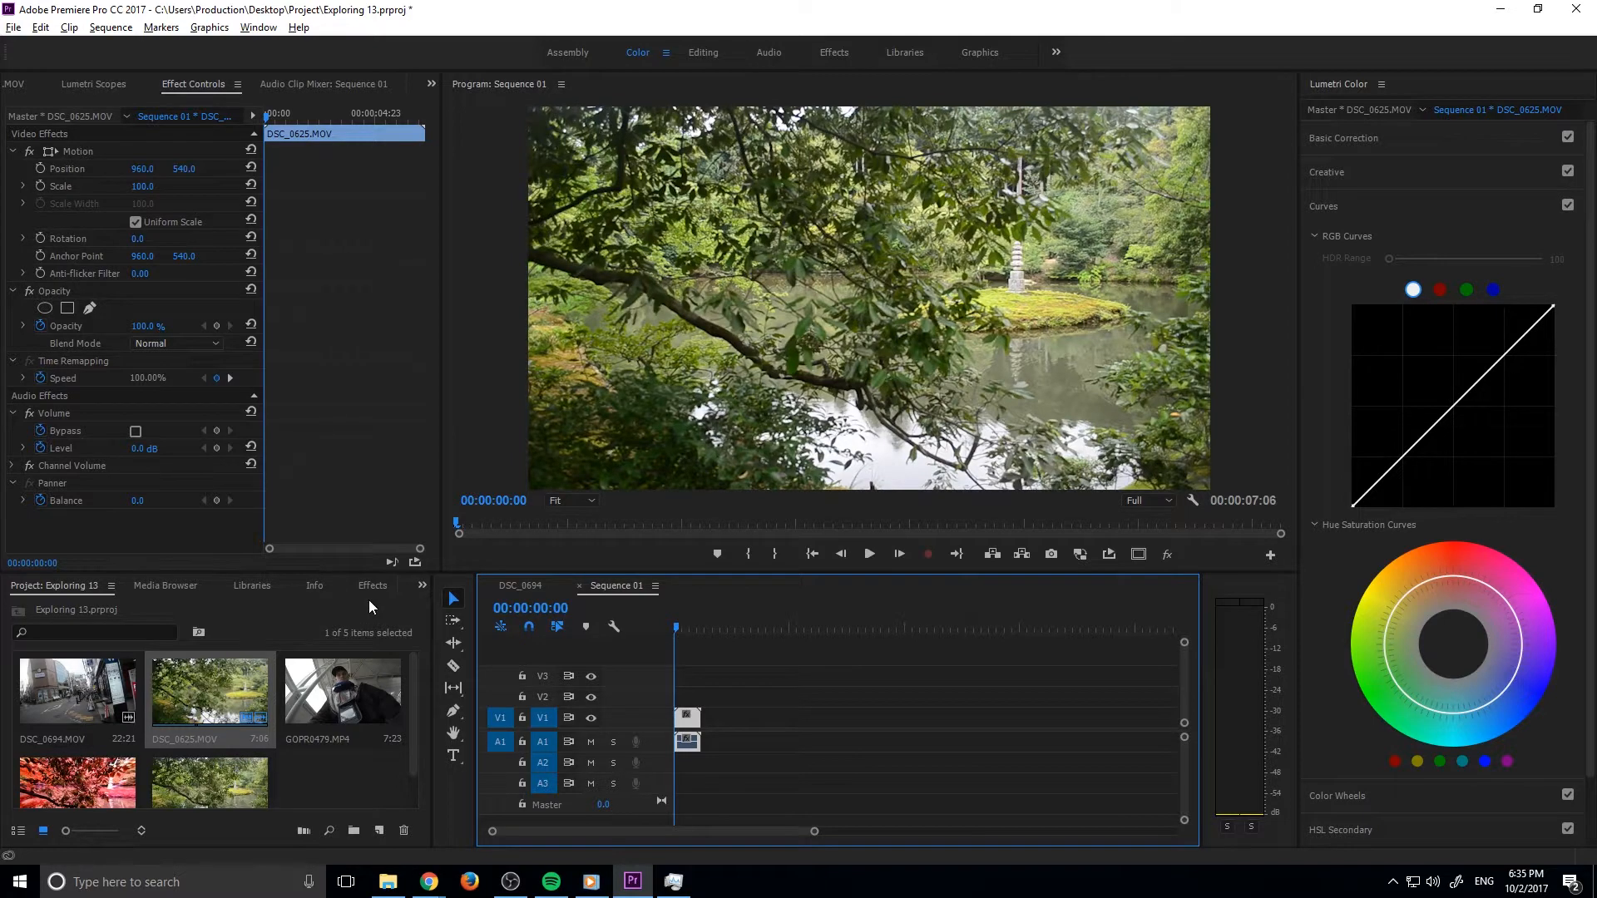
Apply Color Balance (HLS) with Hue -53.0, tinting the foliage deep pinkish red
click(373, 584)
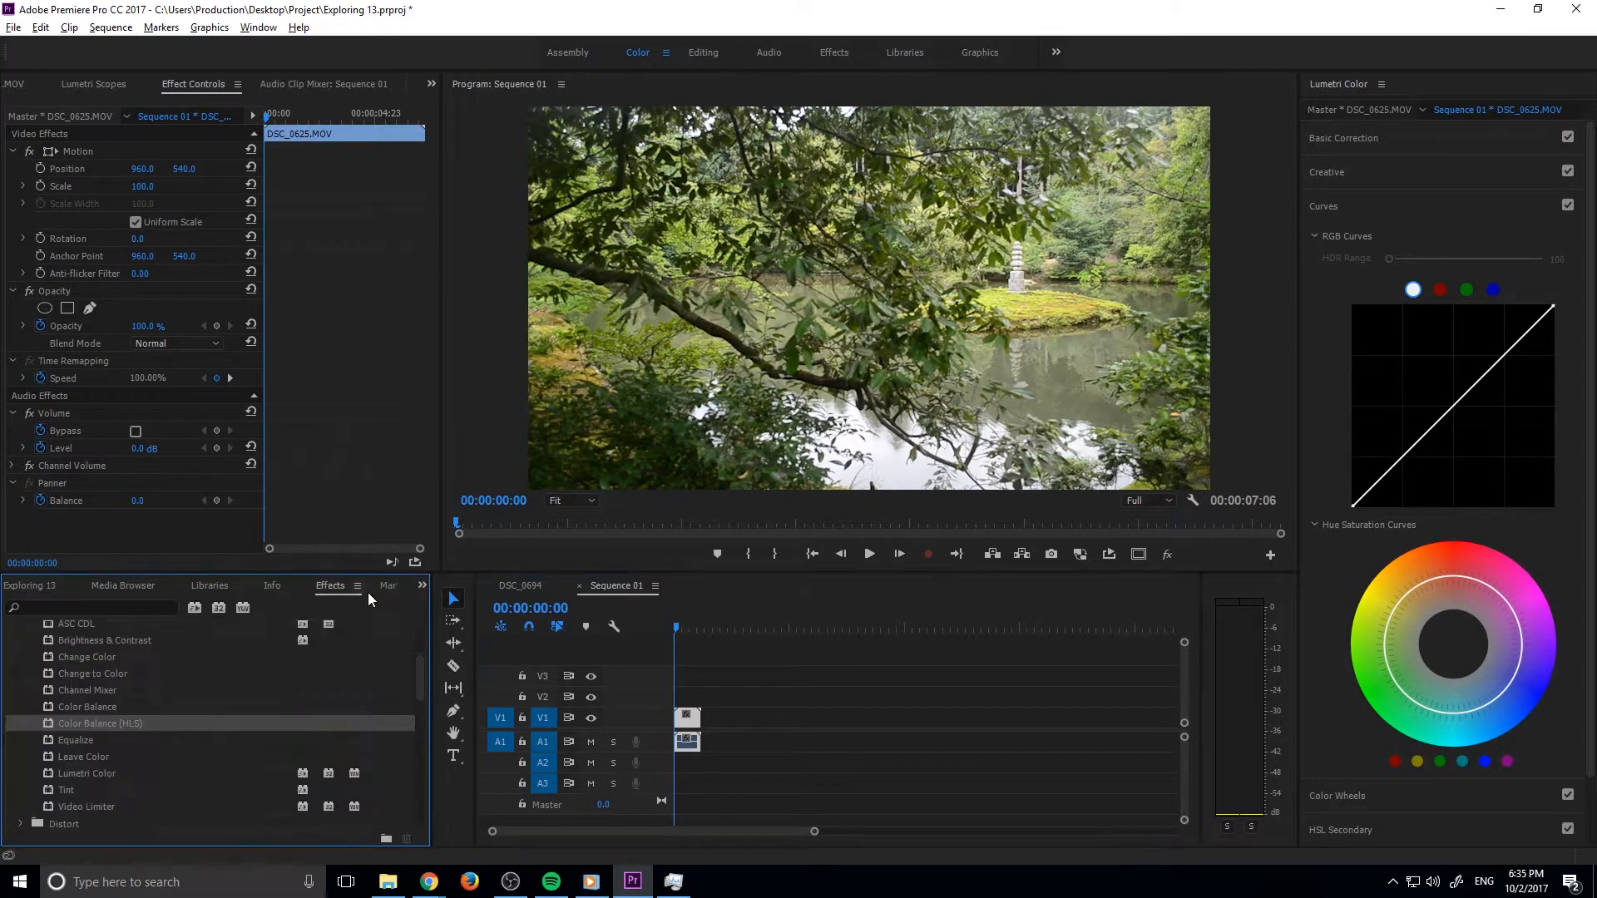
mouse_move(101, 649)
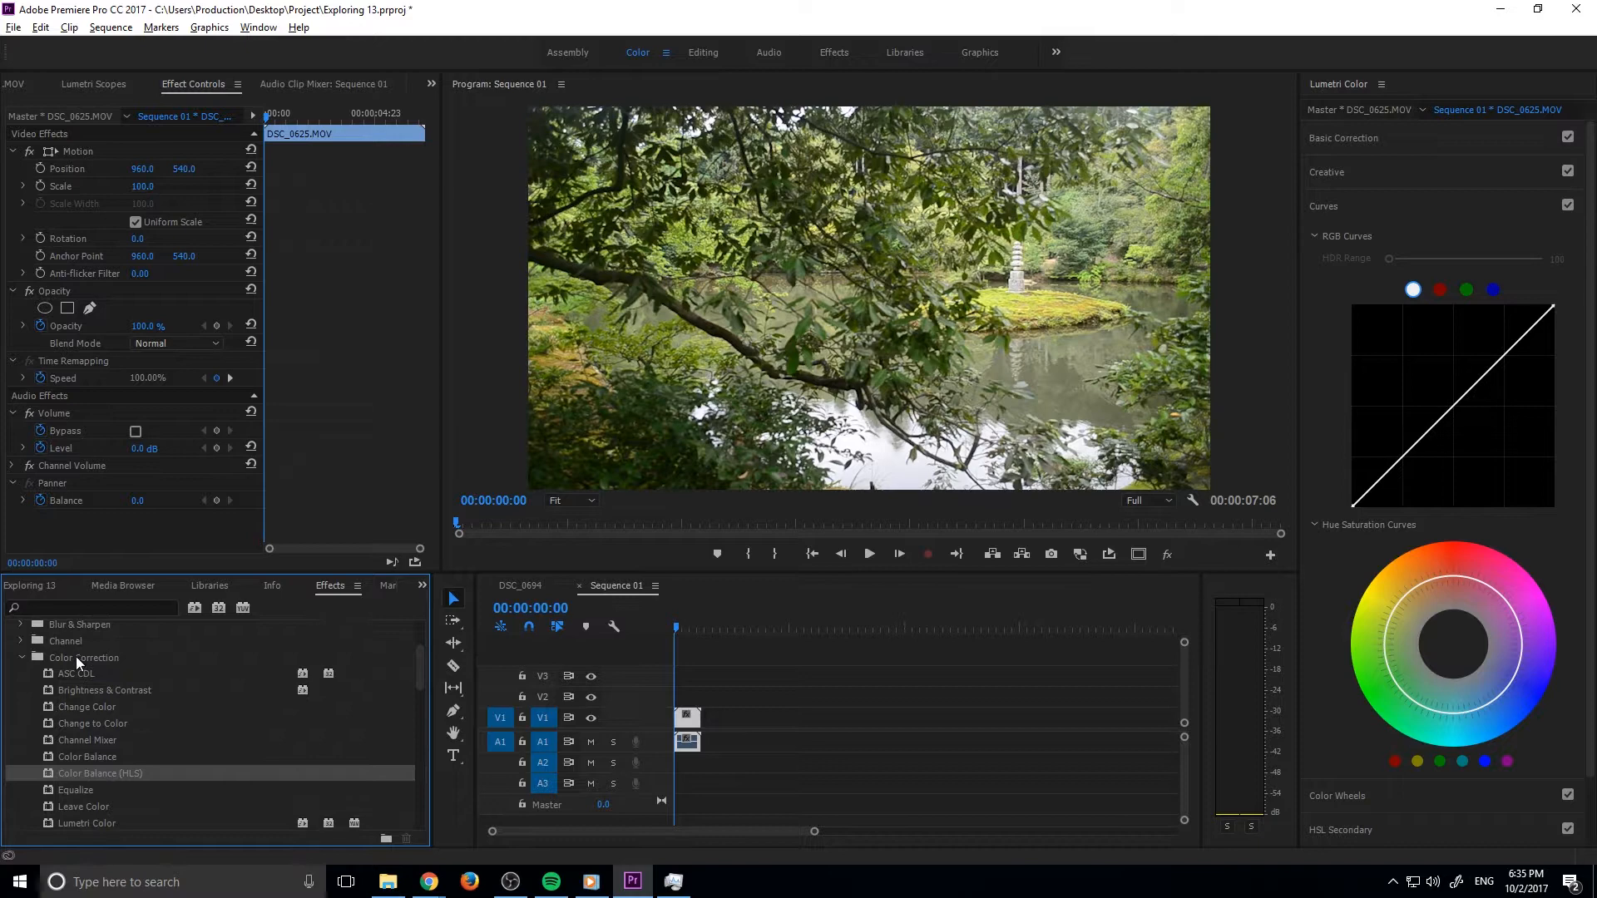
scroll(down, 3)
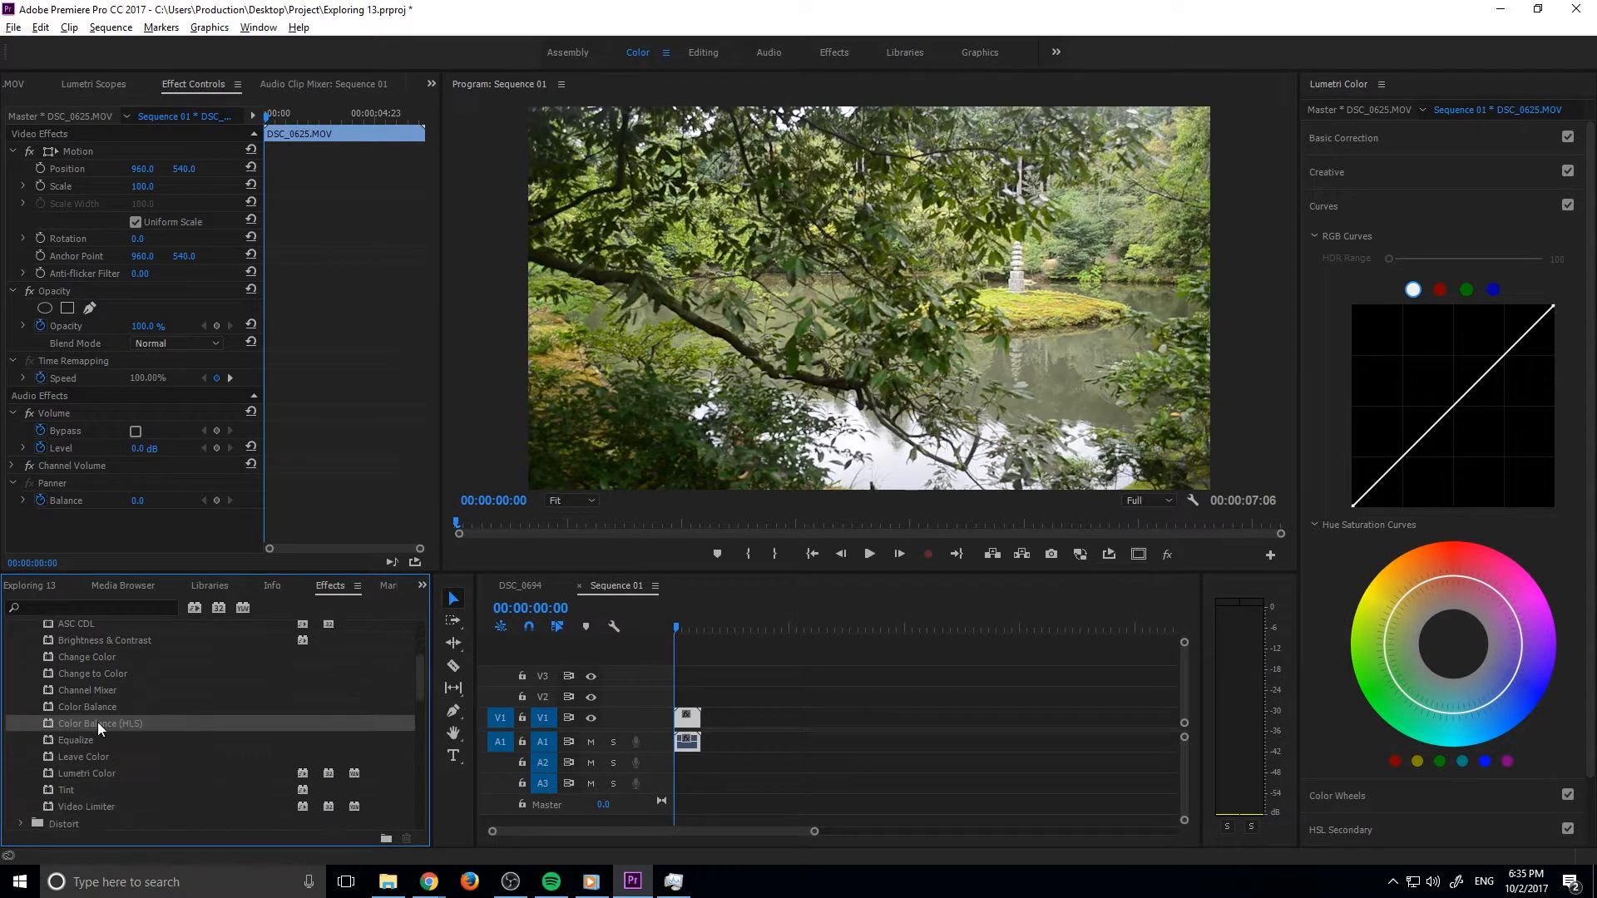
double_click(100, 722)
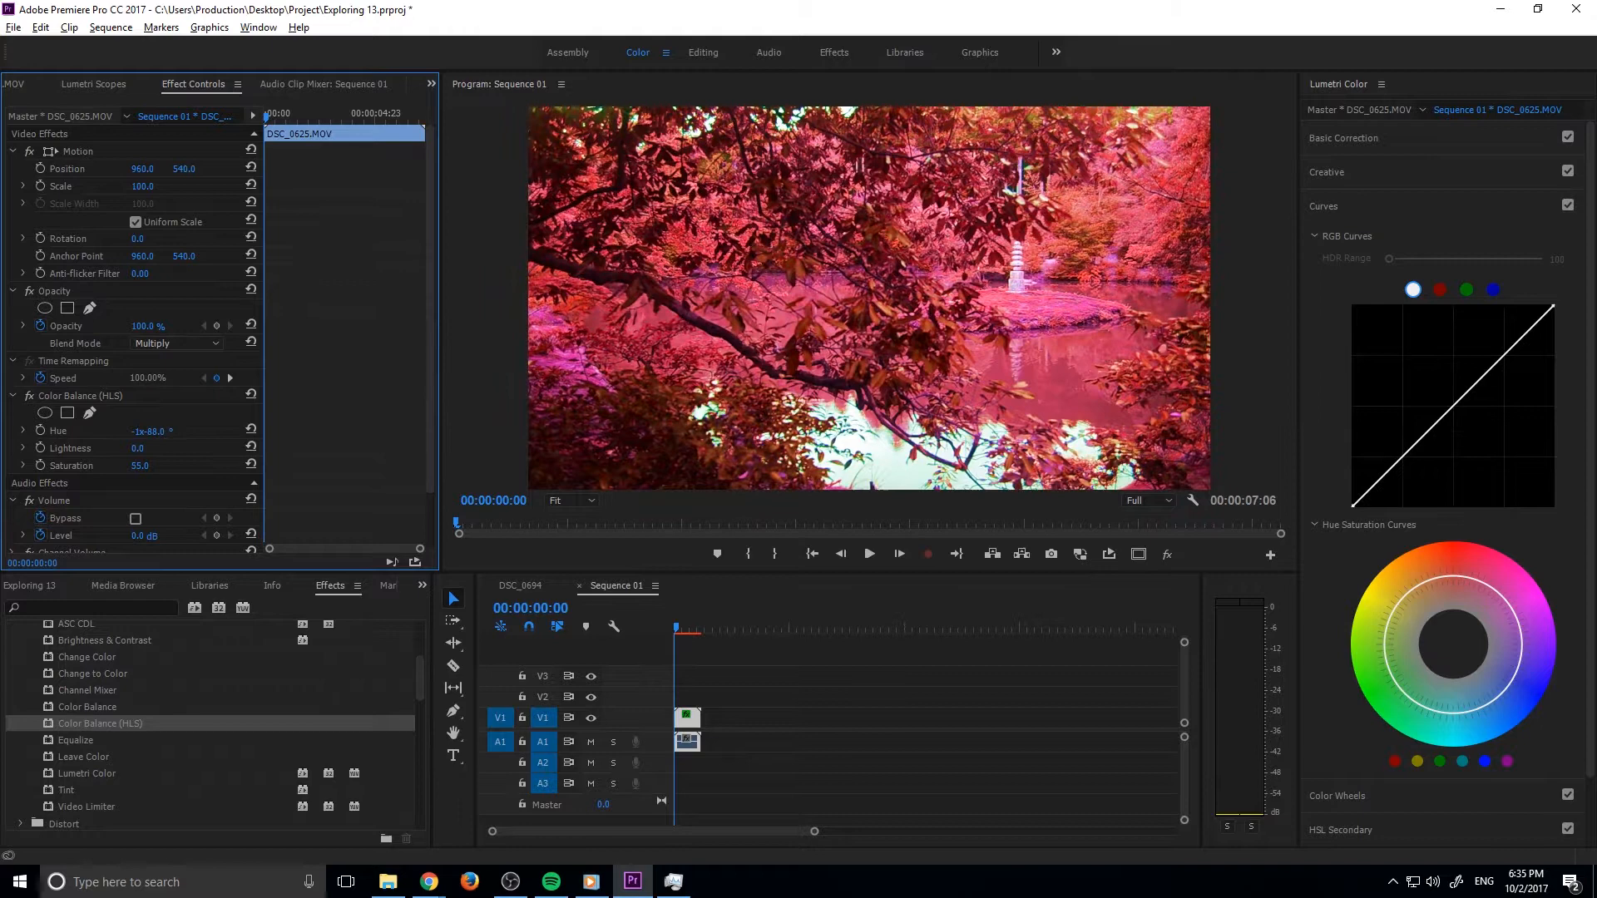
text(-53.0)
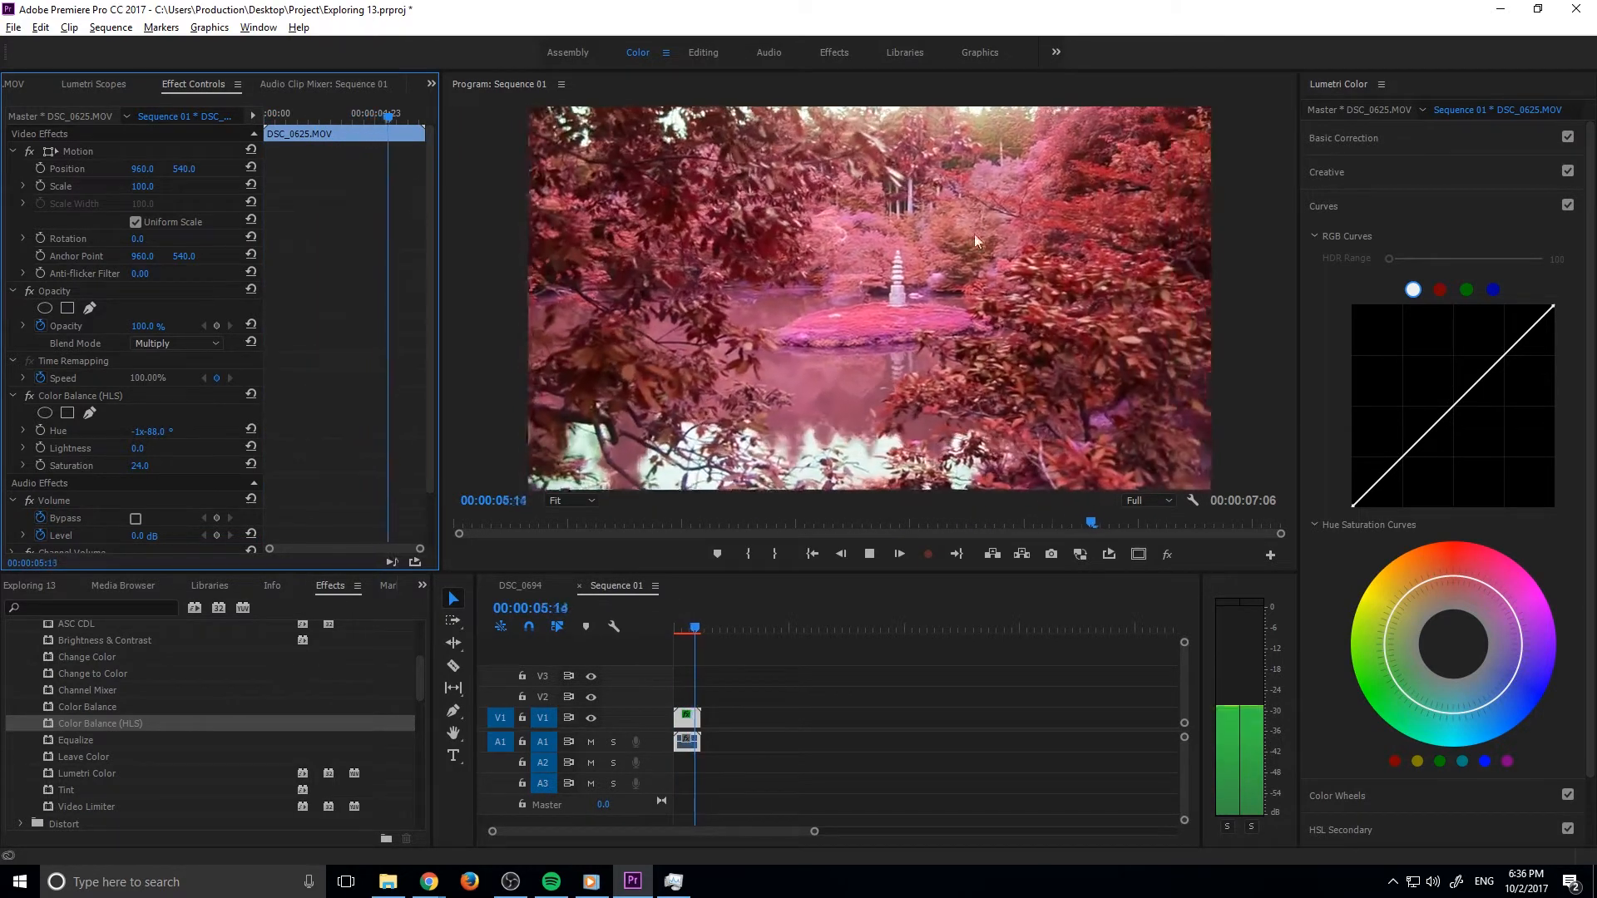
click(896, 552)
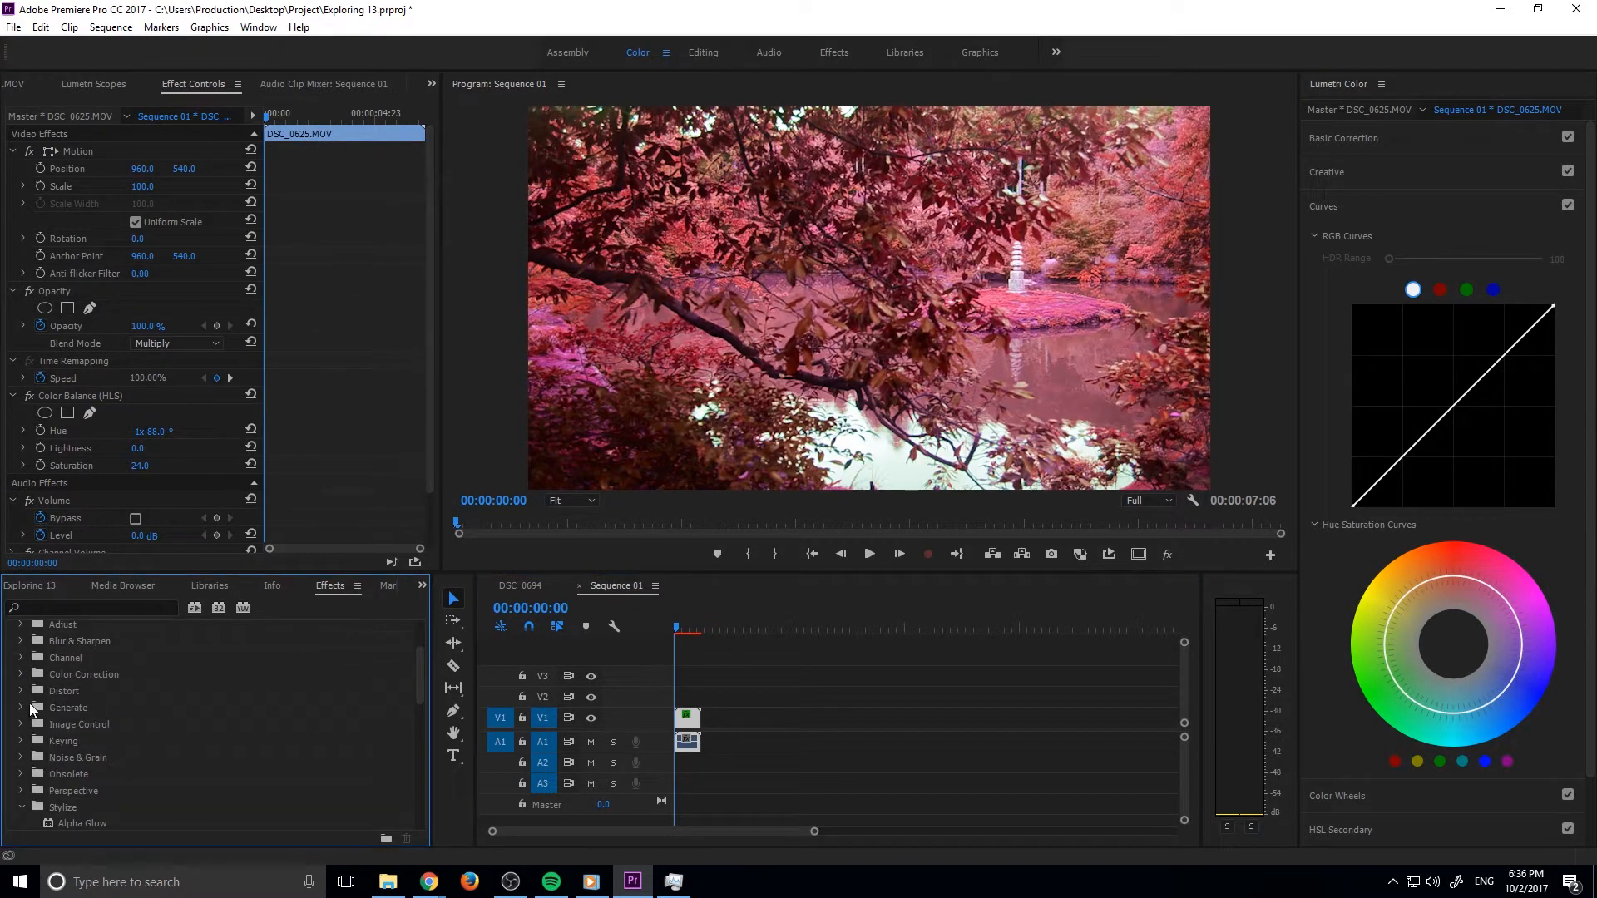
Apply Lens Distortion with Curvature around -40 to stretch the clip's edges
click(64, 690)
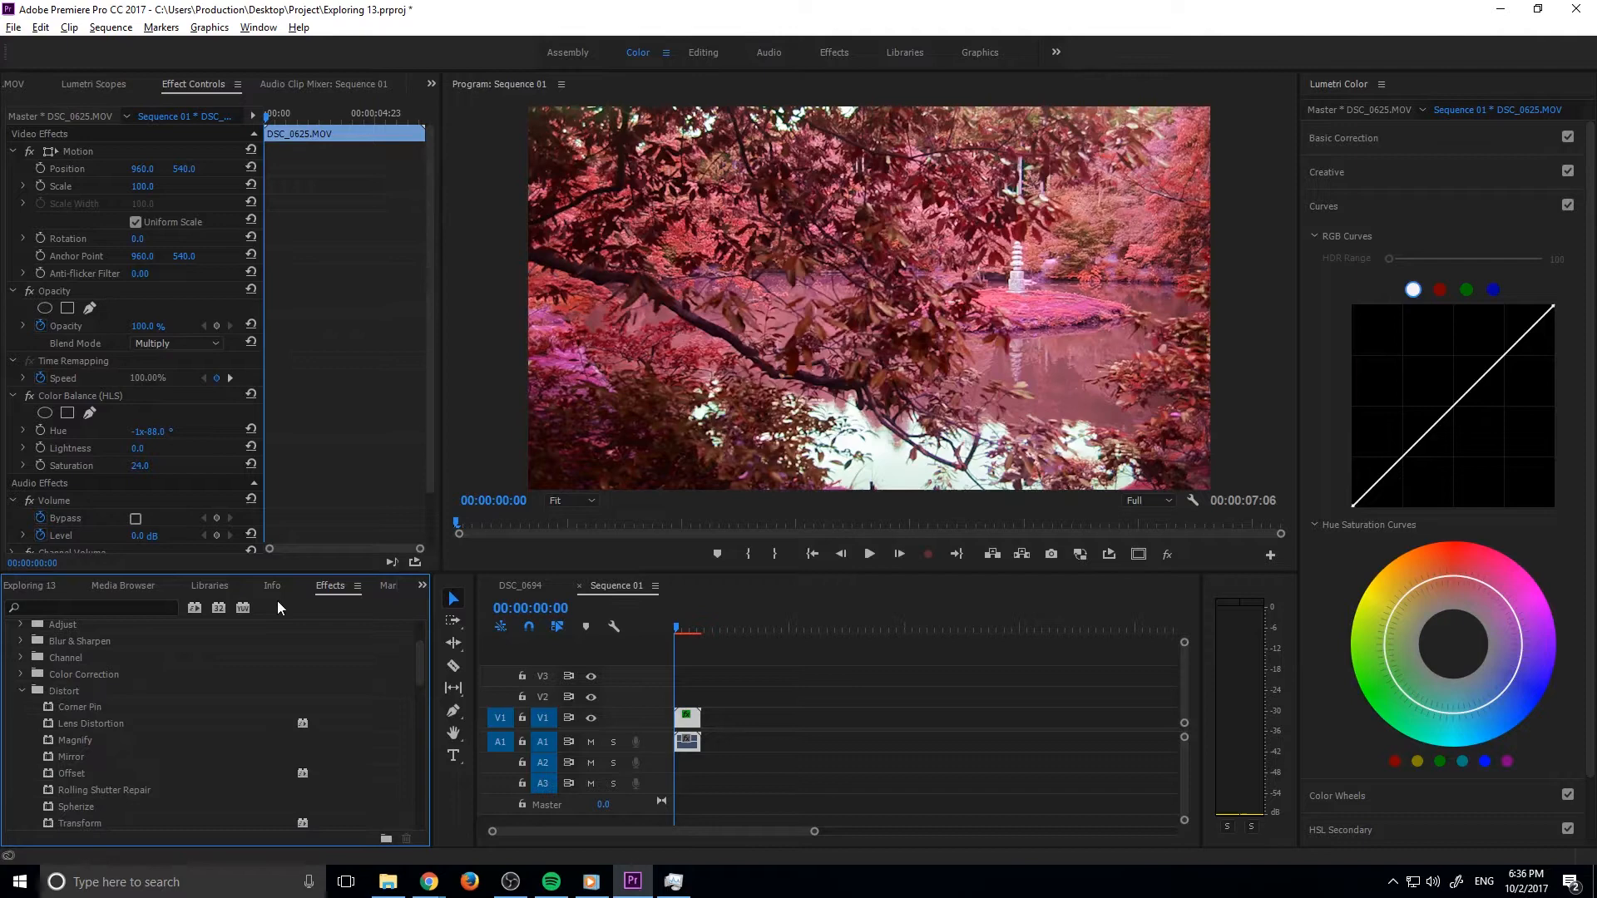
scroll(down, 3)
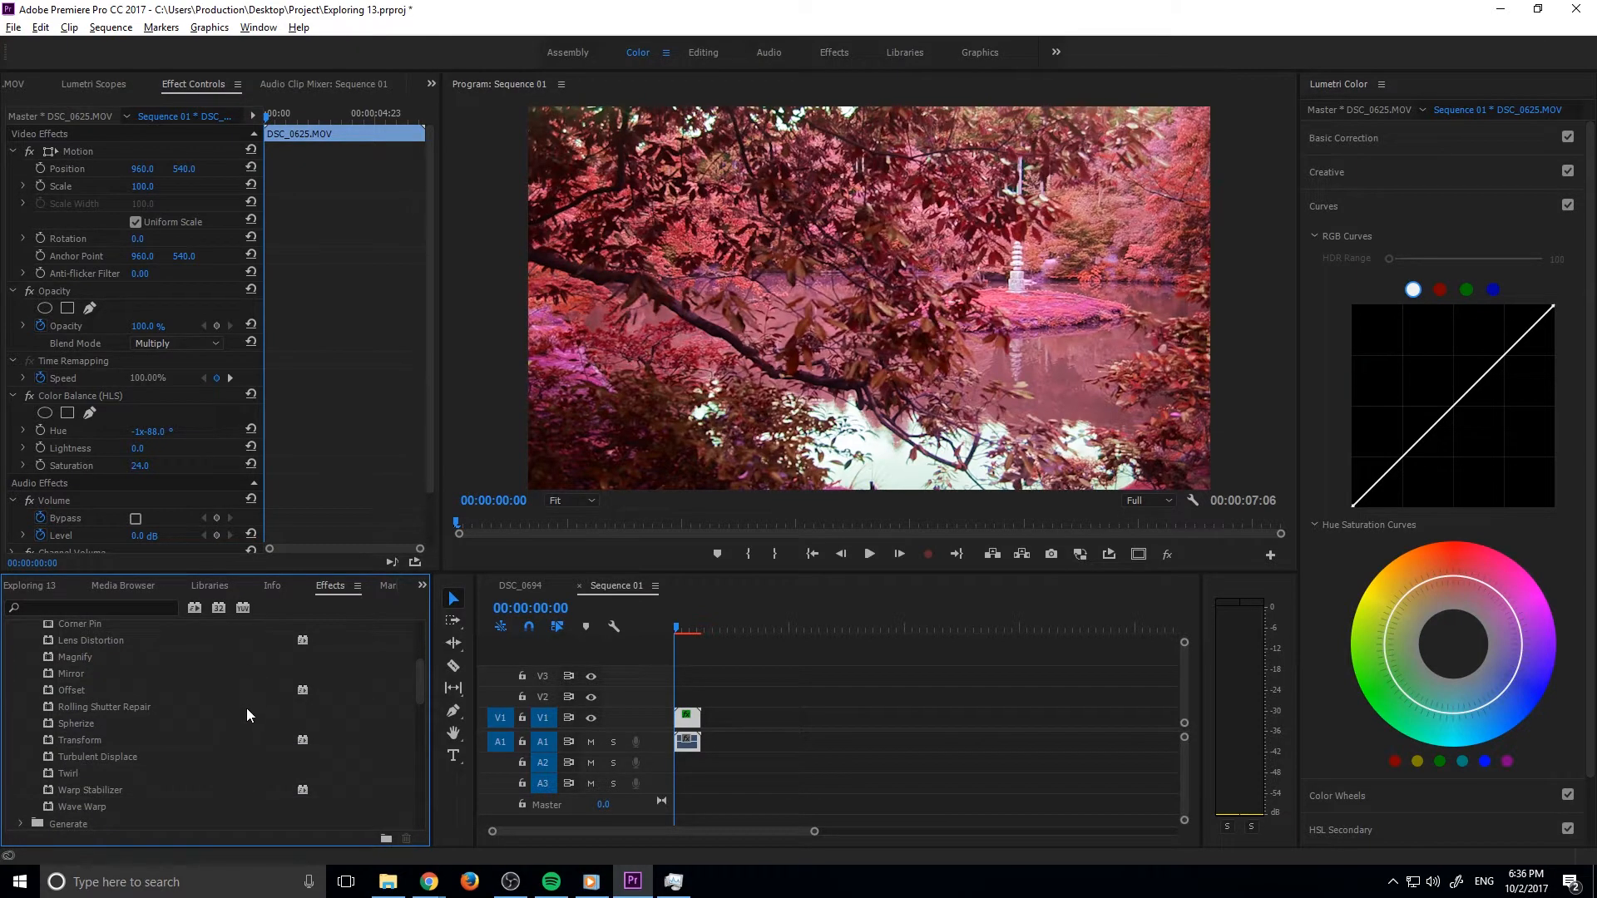
mouse_move(248, 770)
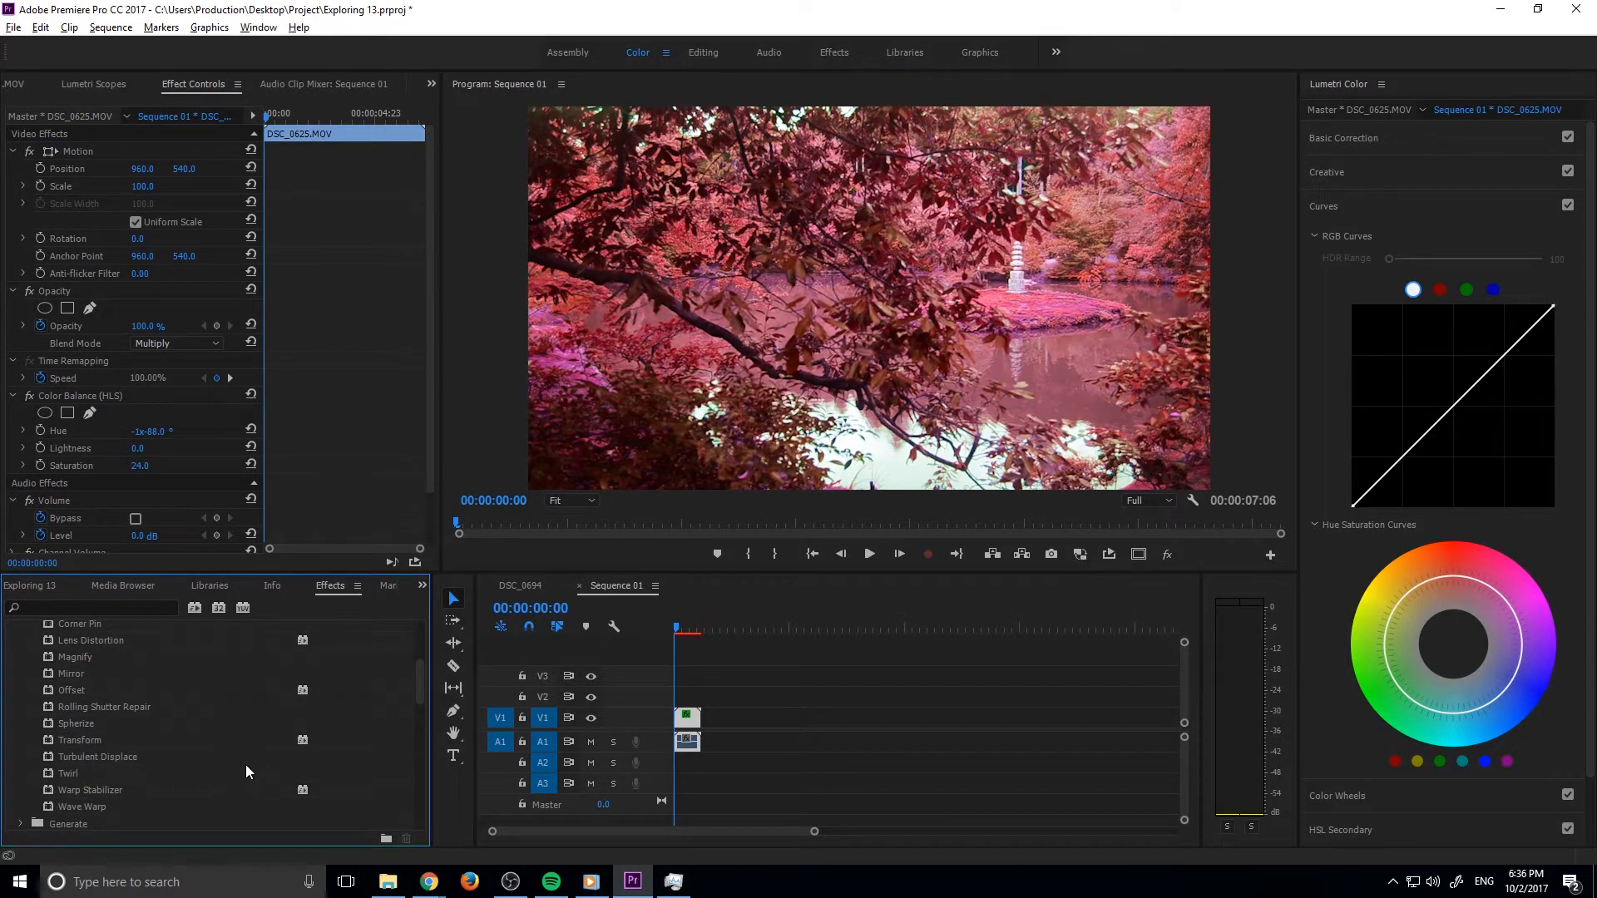
mouse_move(97, 667)
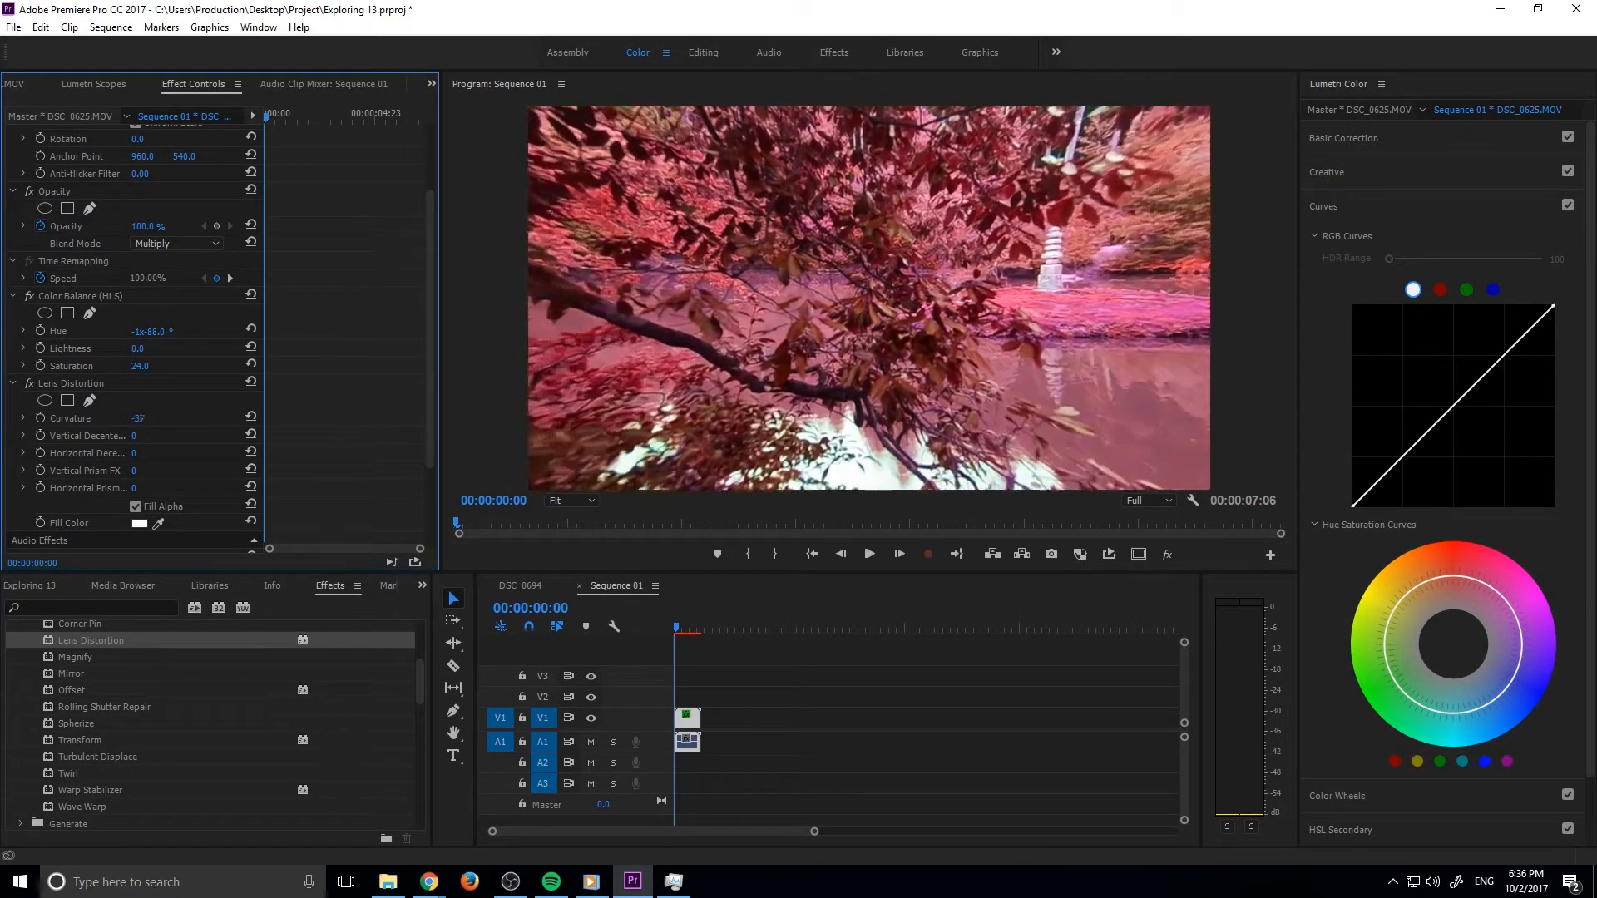
click(138, 418)
text(-44)
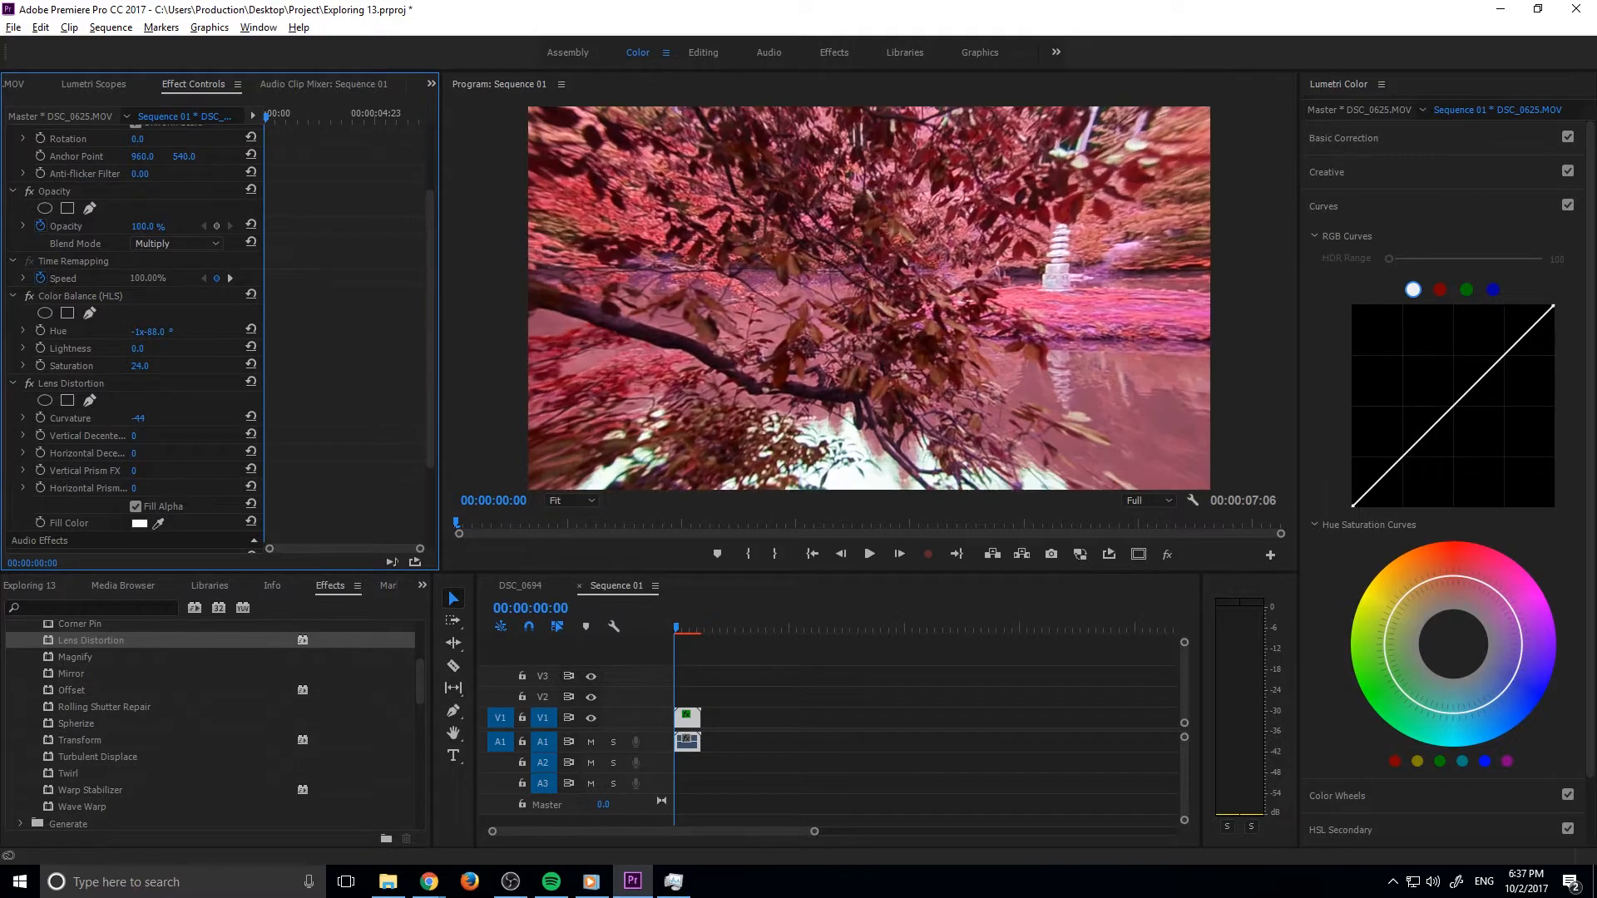
click(867, 552)
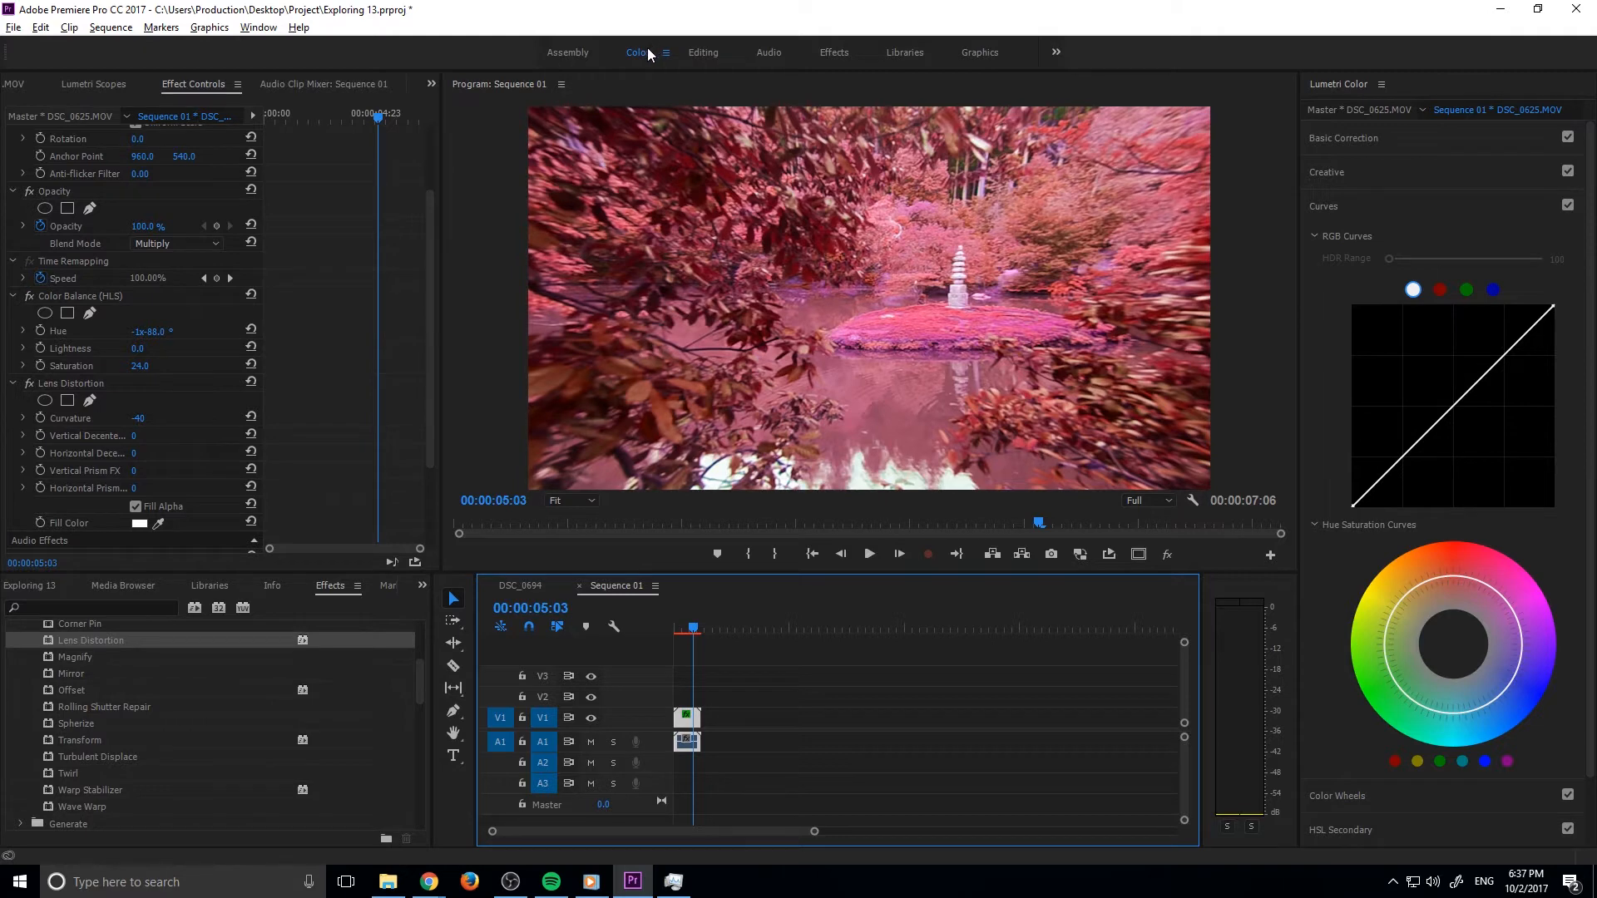
mouse_move(1342, 110)
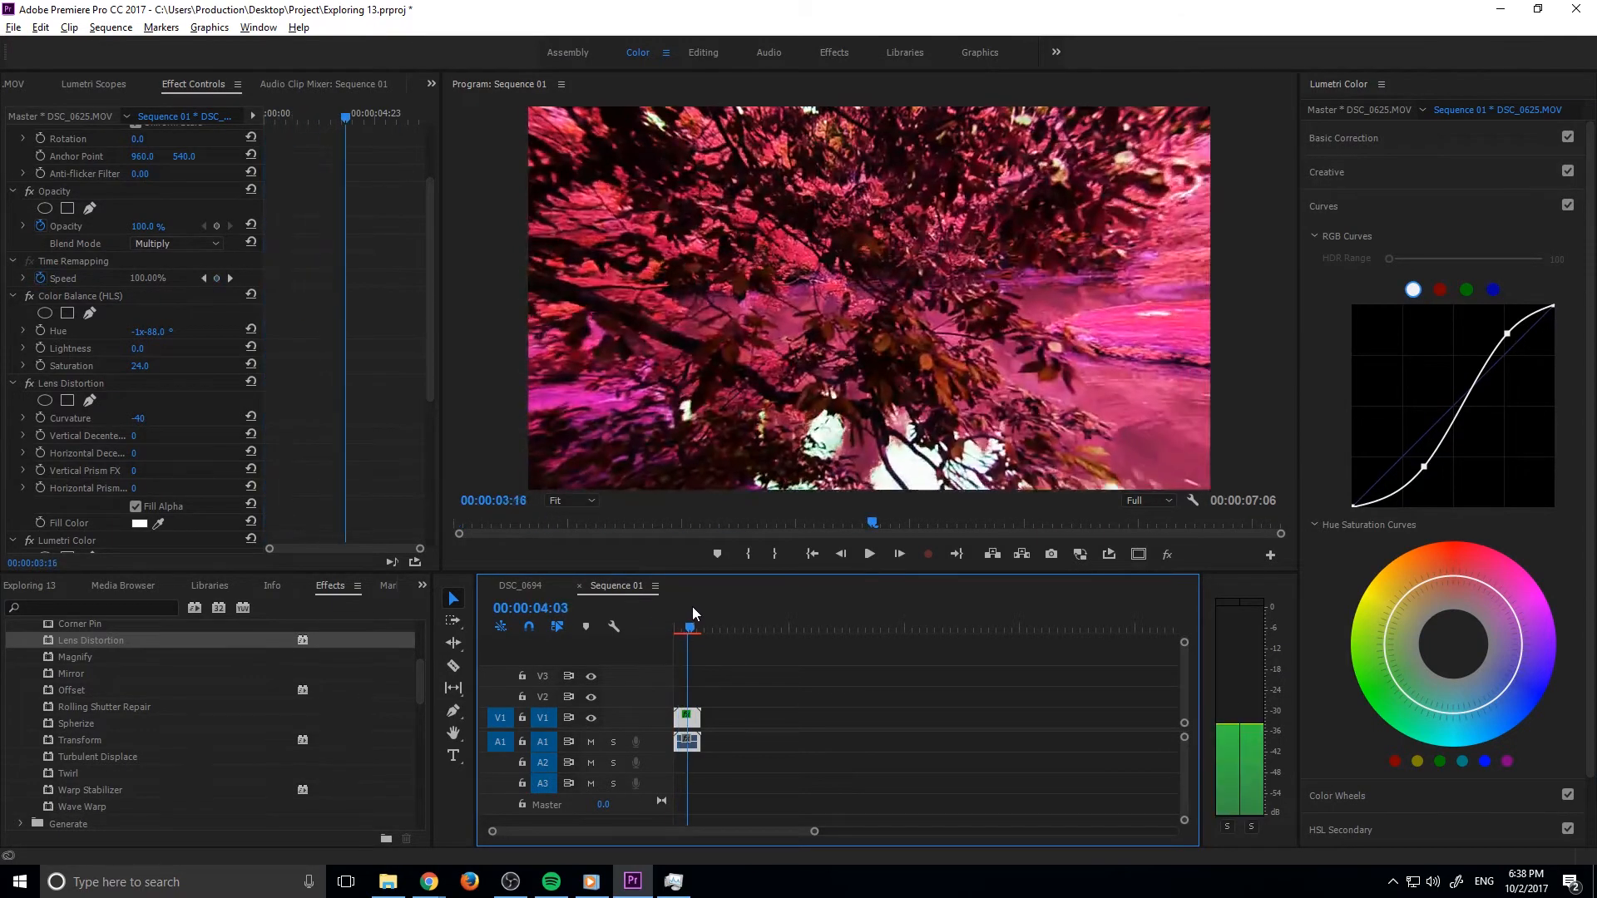
Review the S-curve contrast boost at another moment, then return to the sequence start
click(676, 615)
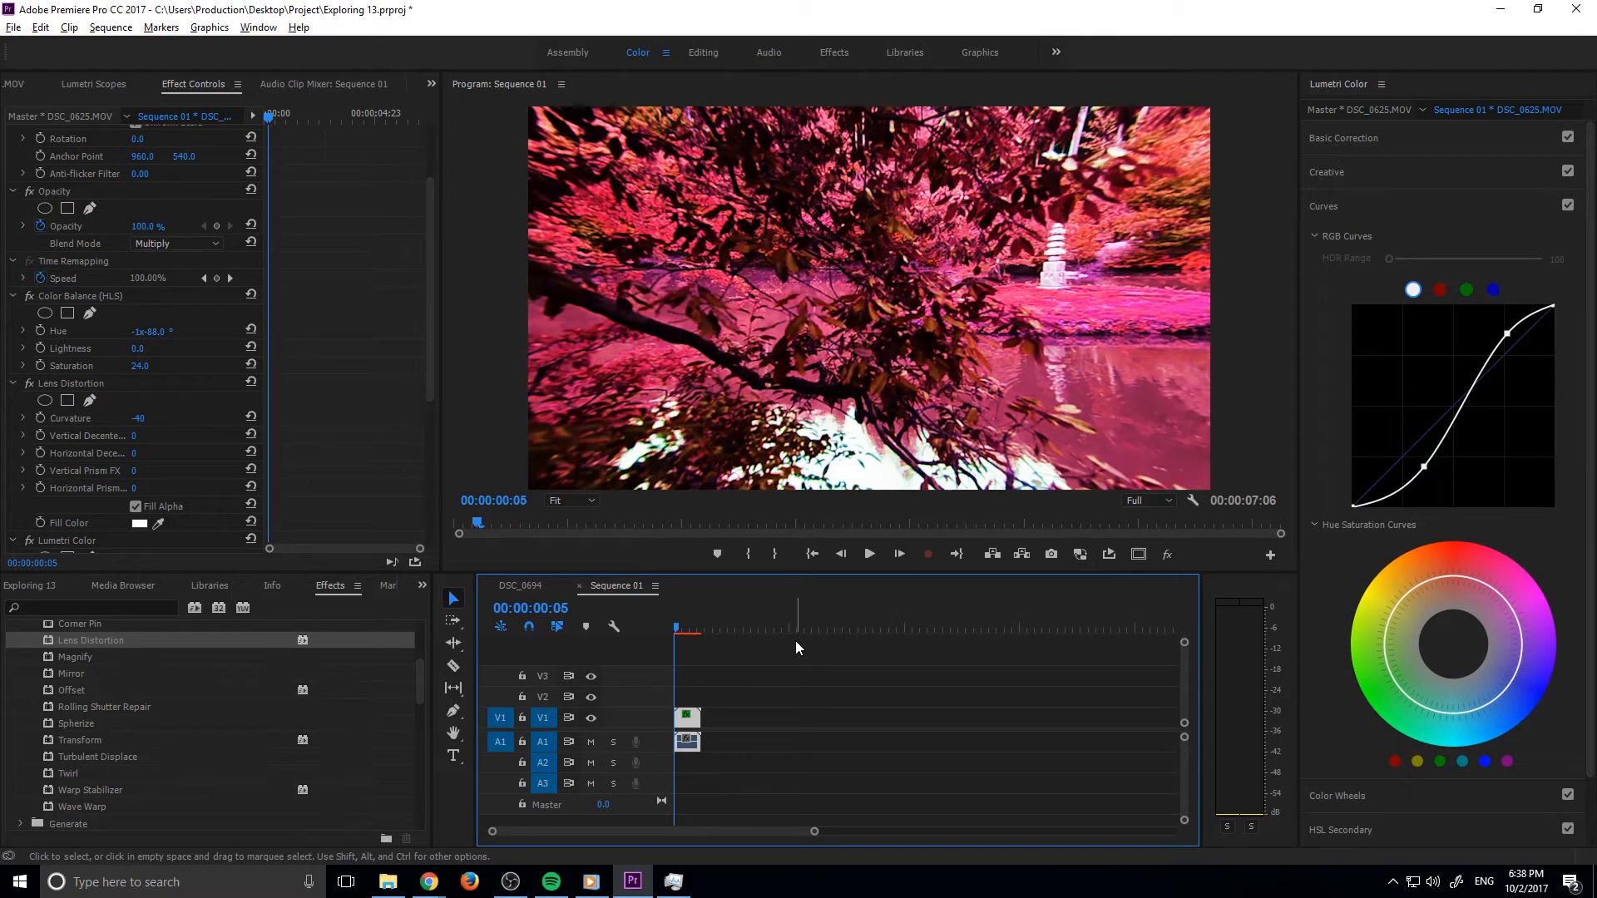
click(868, 552)
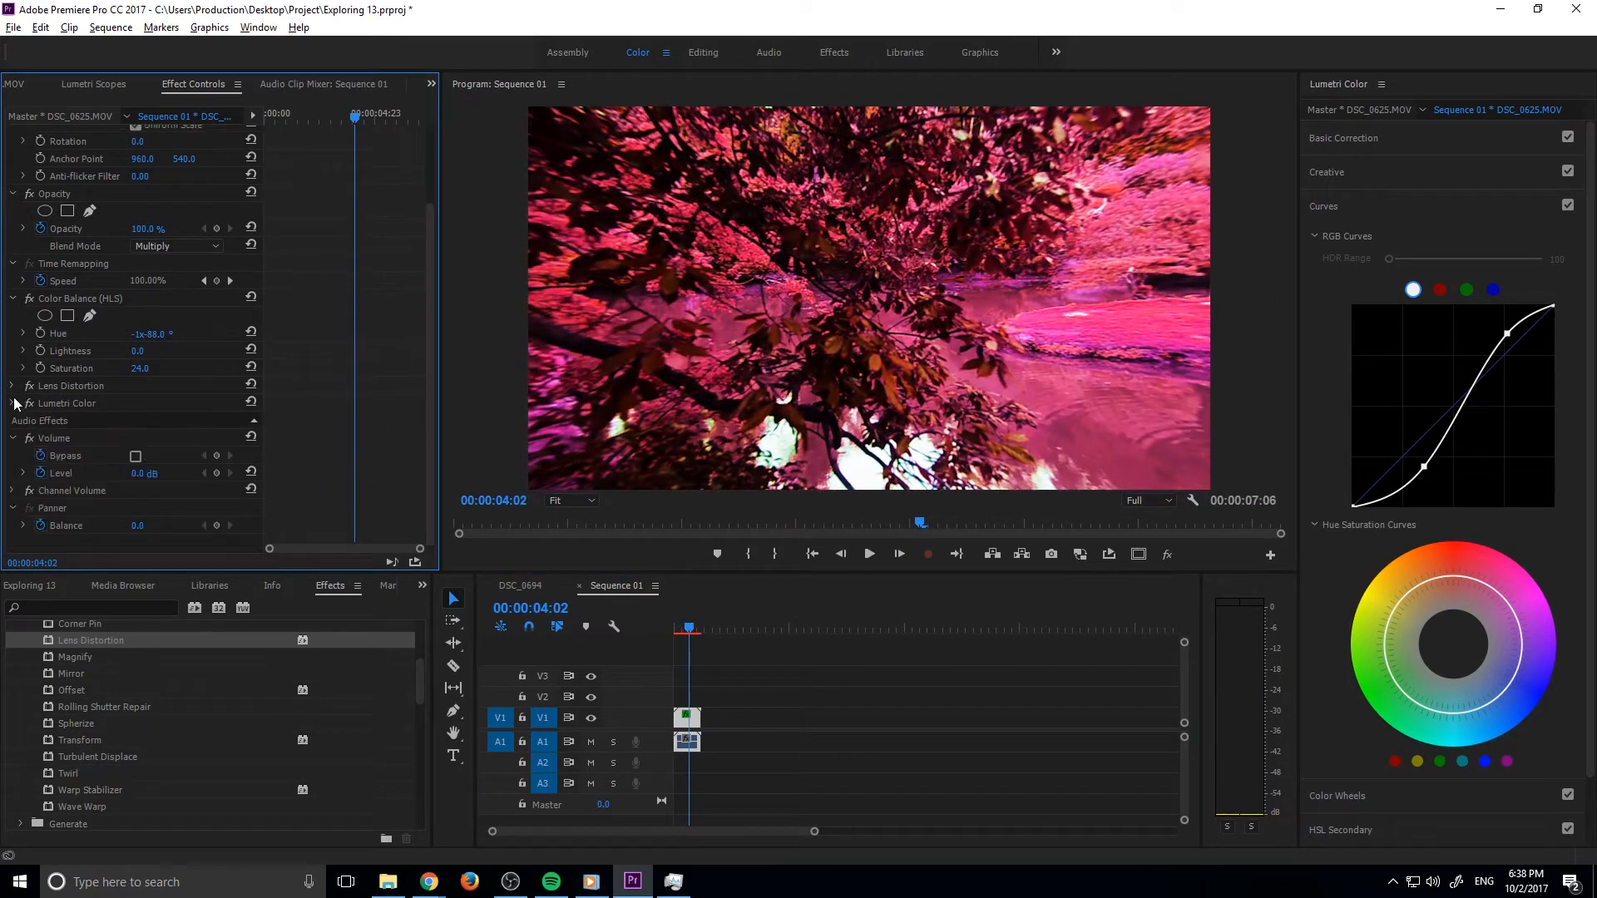
scroll(up, 3)
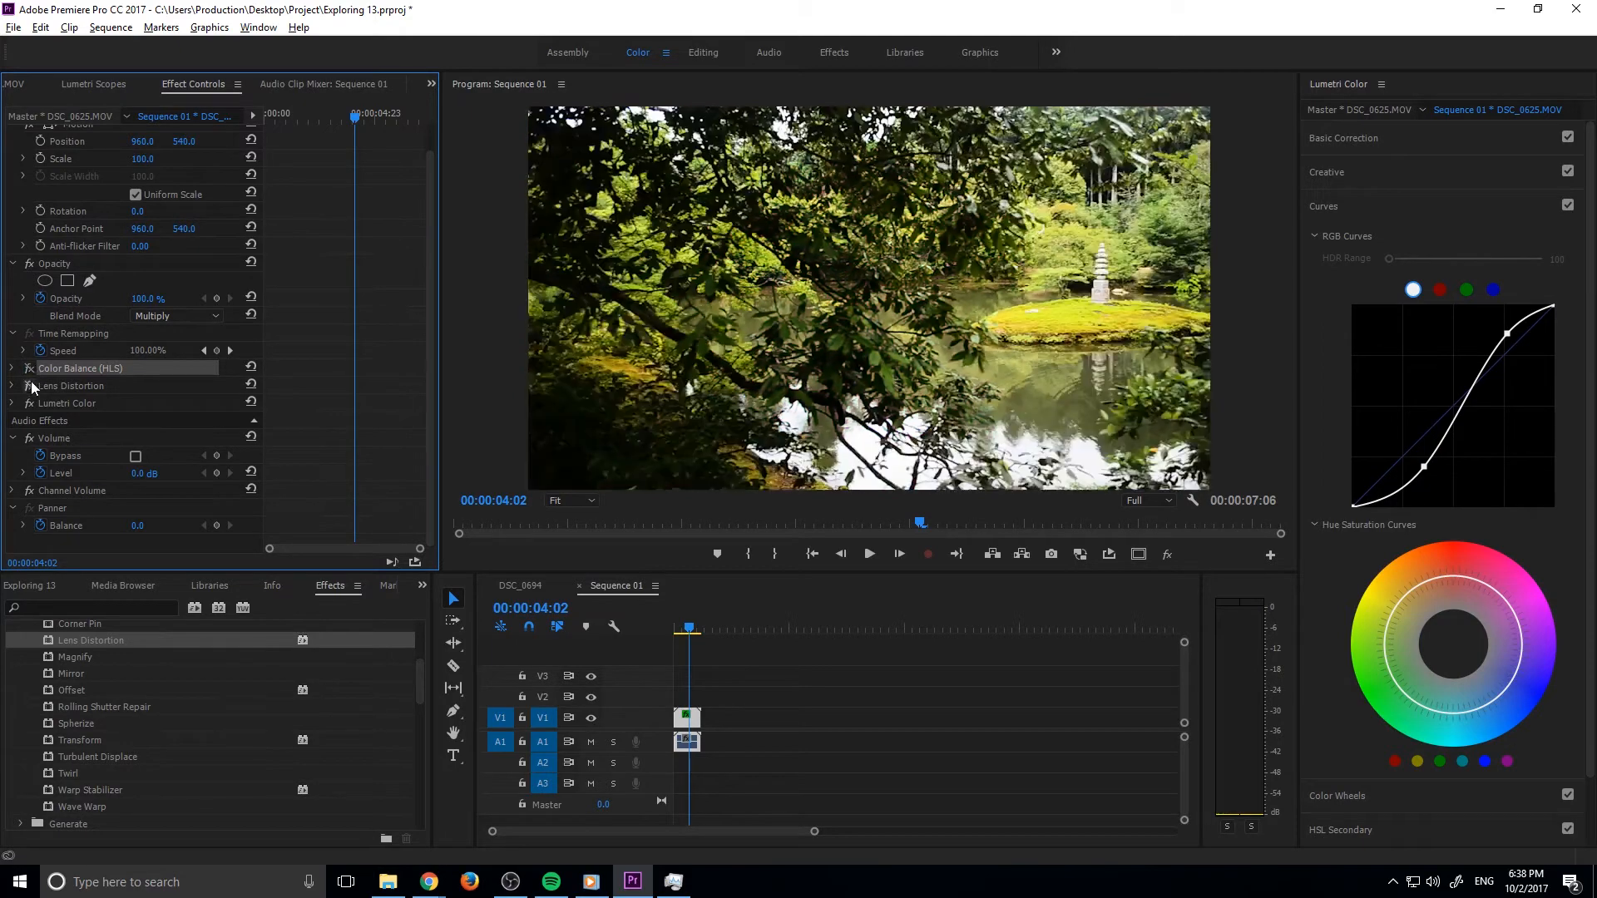
click(868, 554)
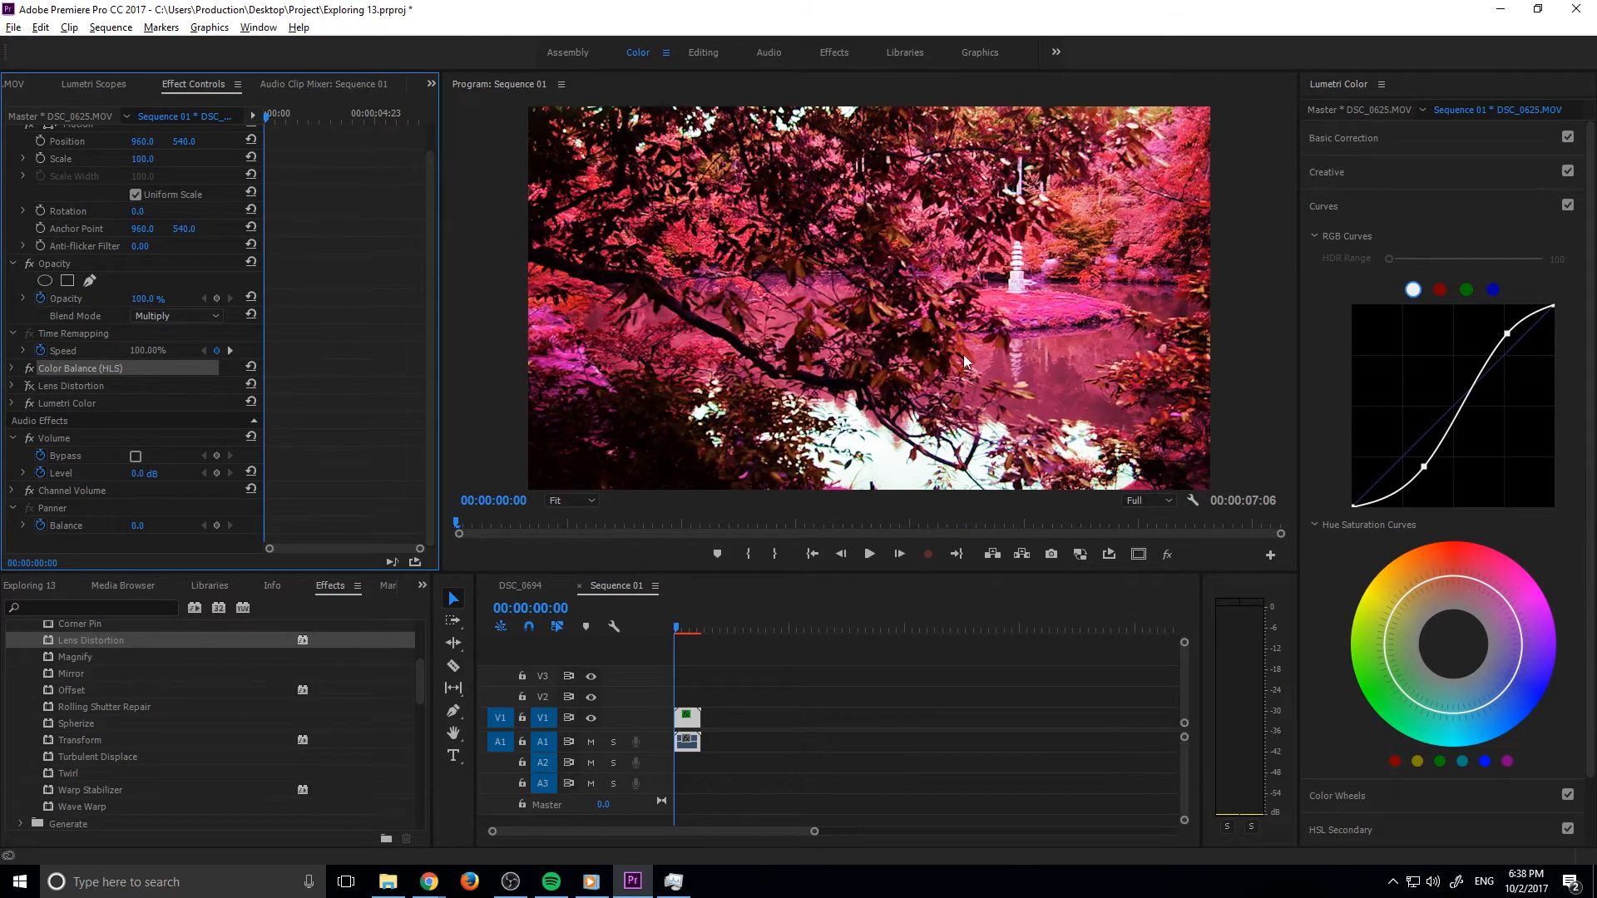
mouse_move(39, 383)
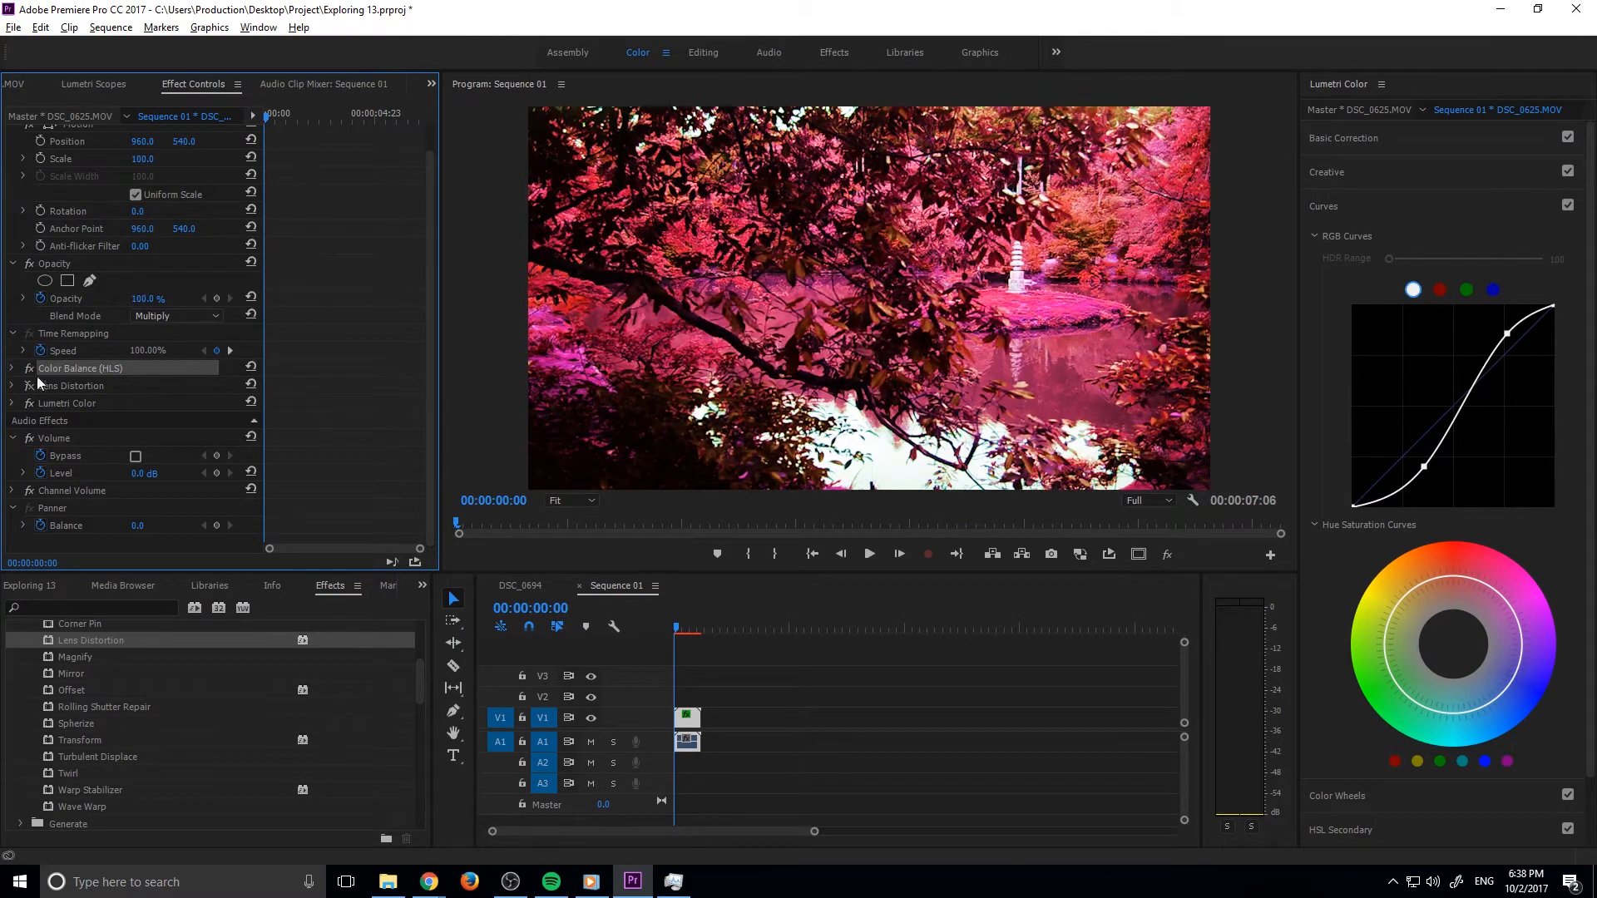
click(868, 552)
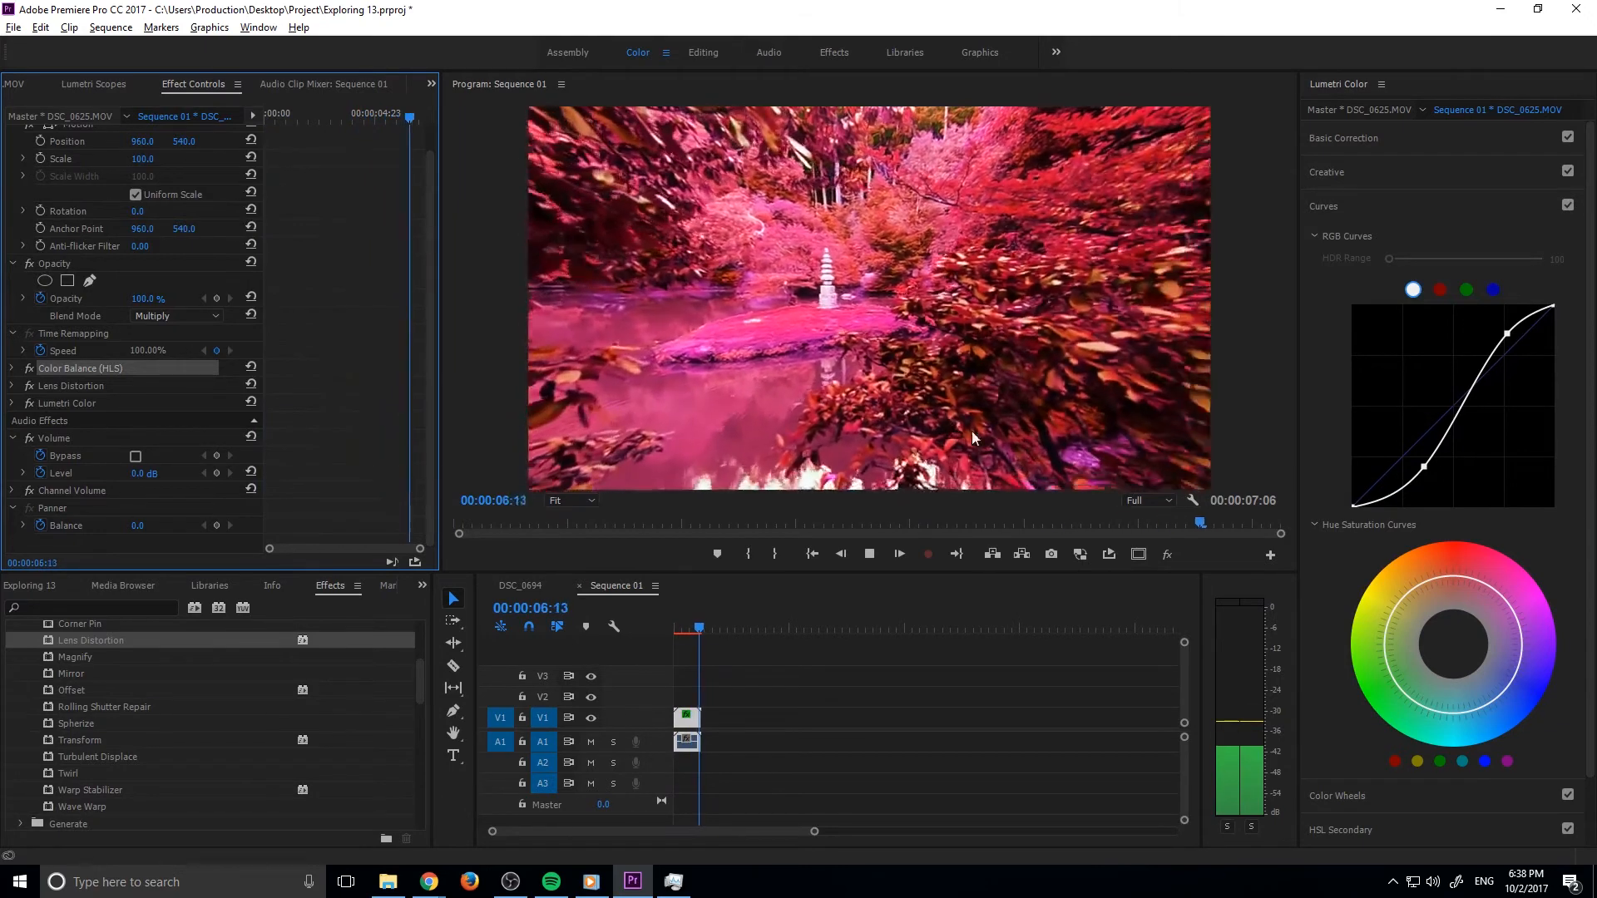
click(898, 552)
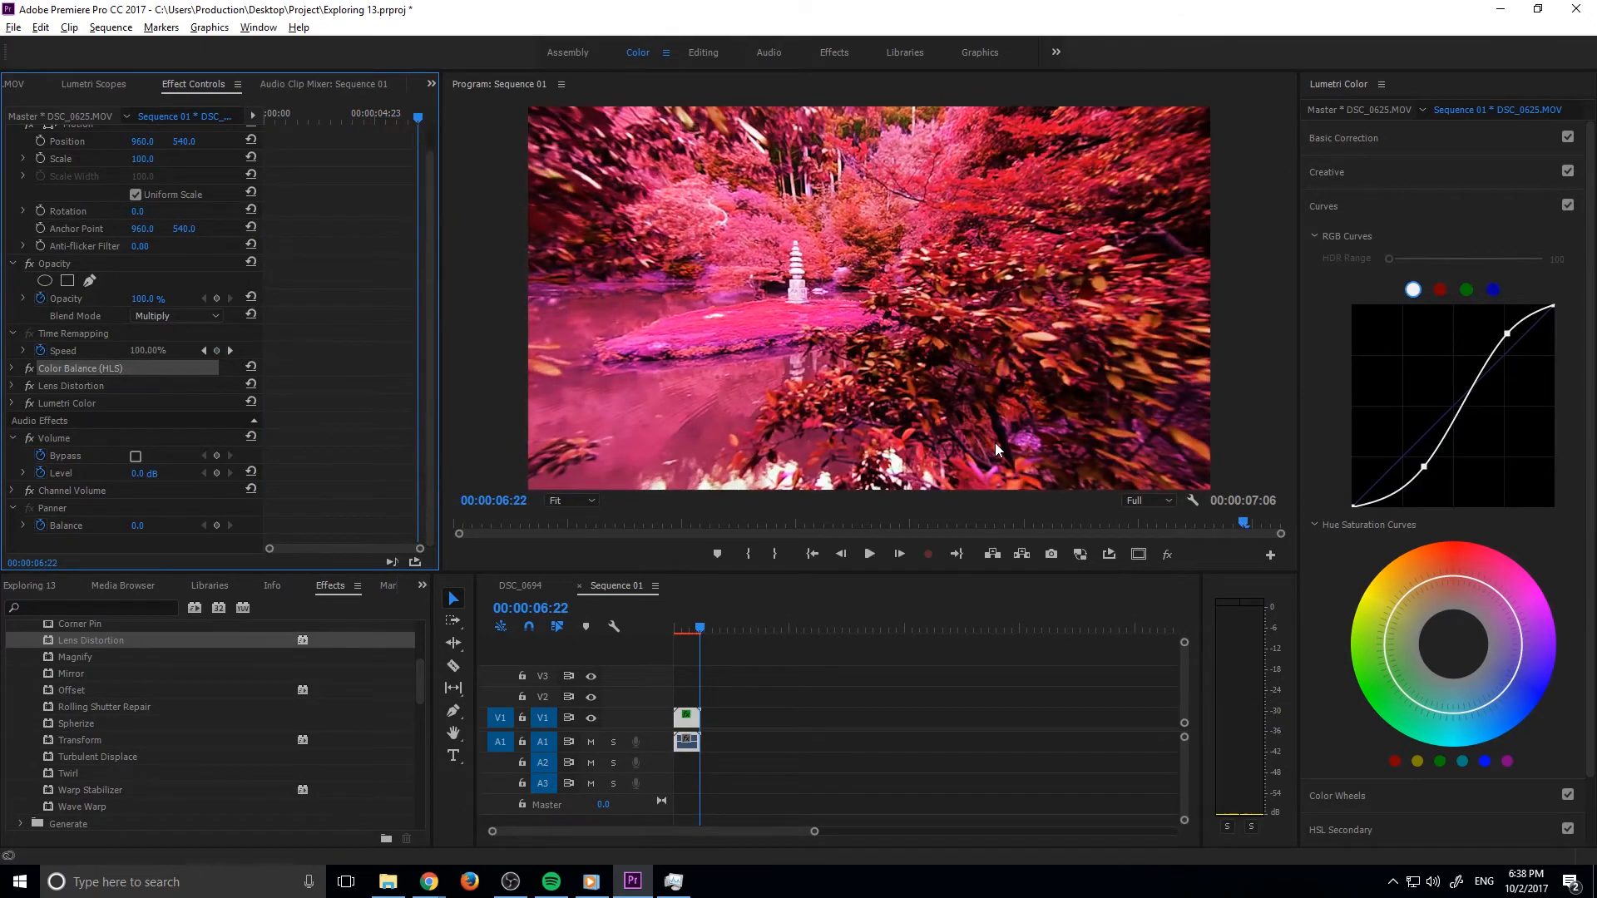